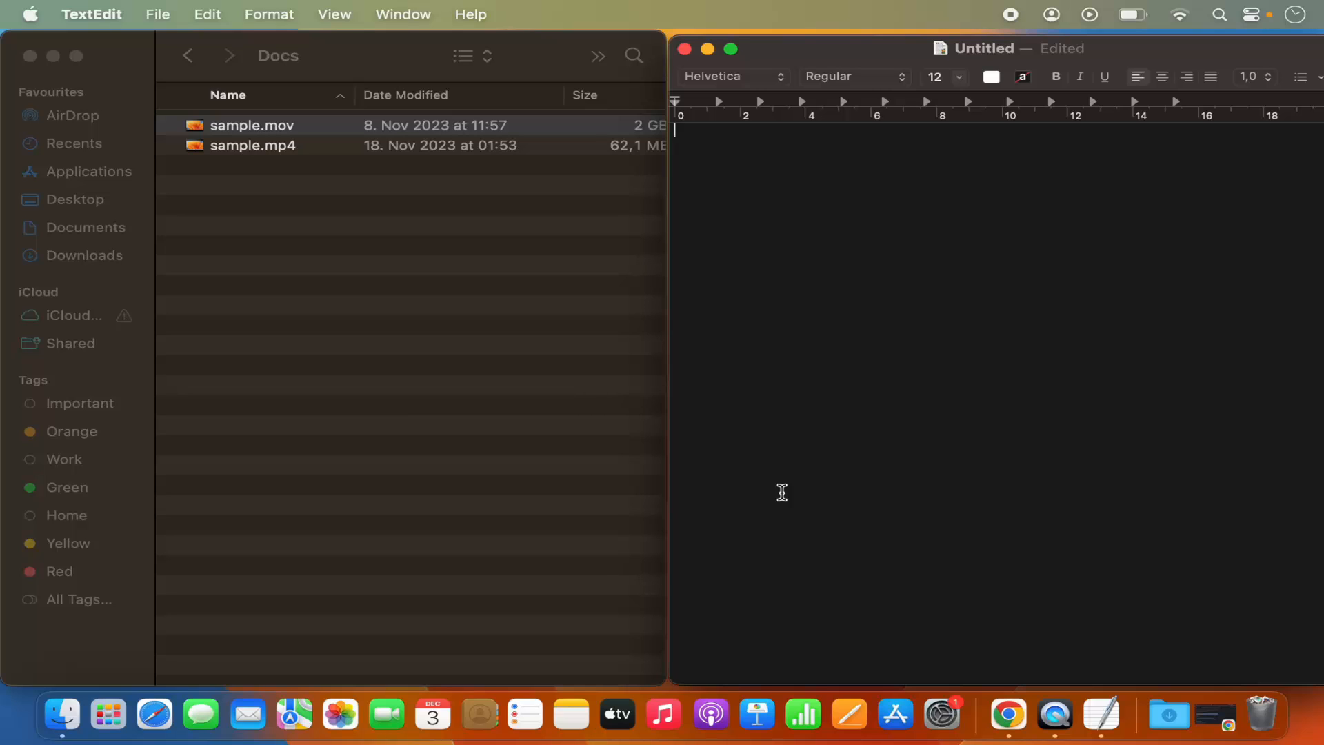
Select sample.mov in the Finder Docs folder list
left_click(251, 125)
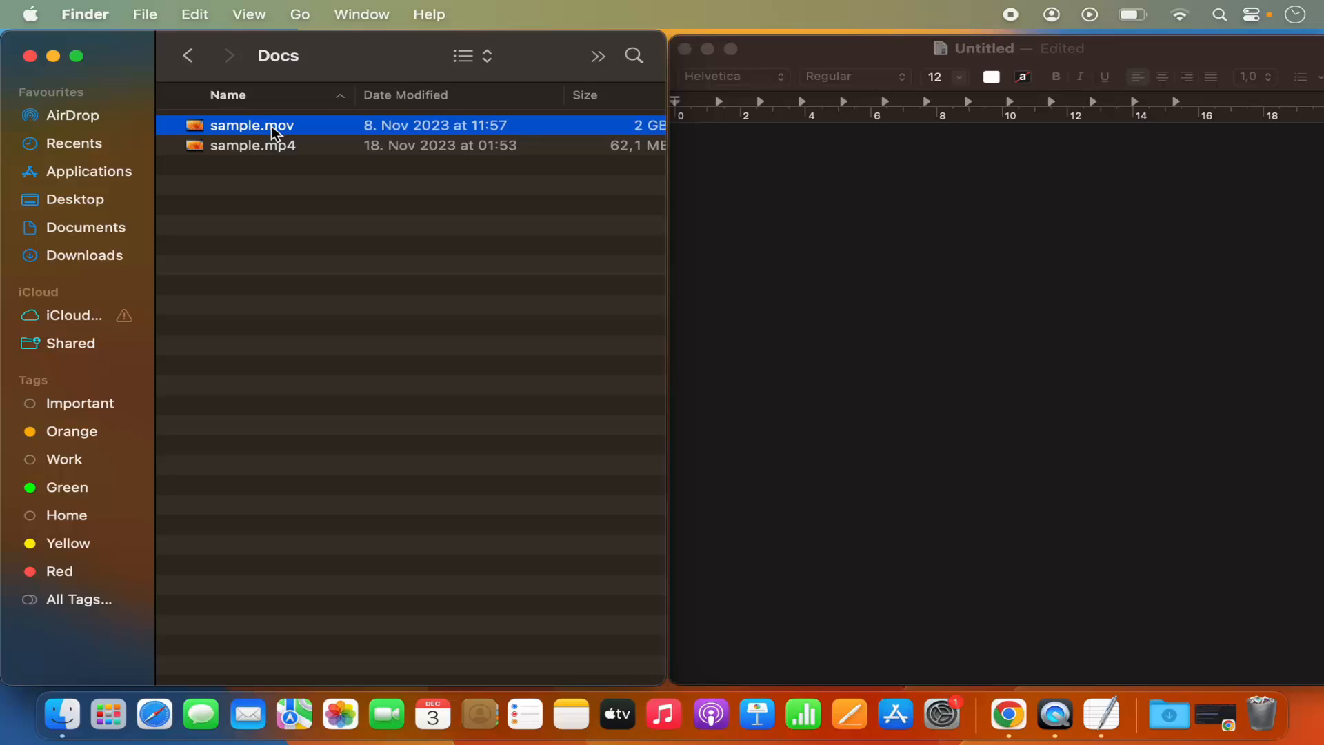
Show sample.mov's context menu with Option held to reveal Copy "sample.mov" as Pathname
right_click(252, 126)
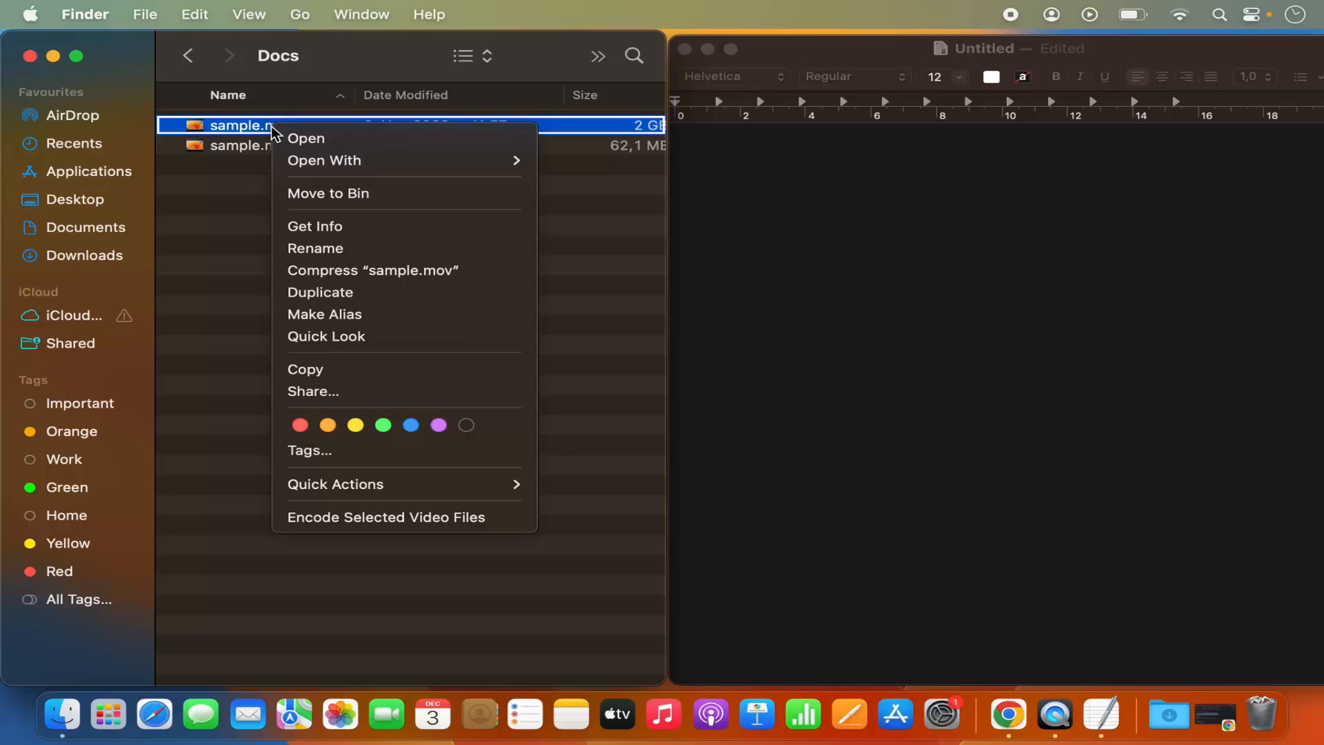
mouse_move(306, 138)
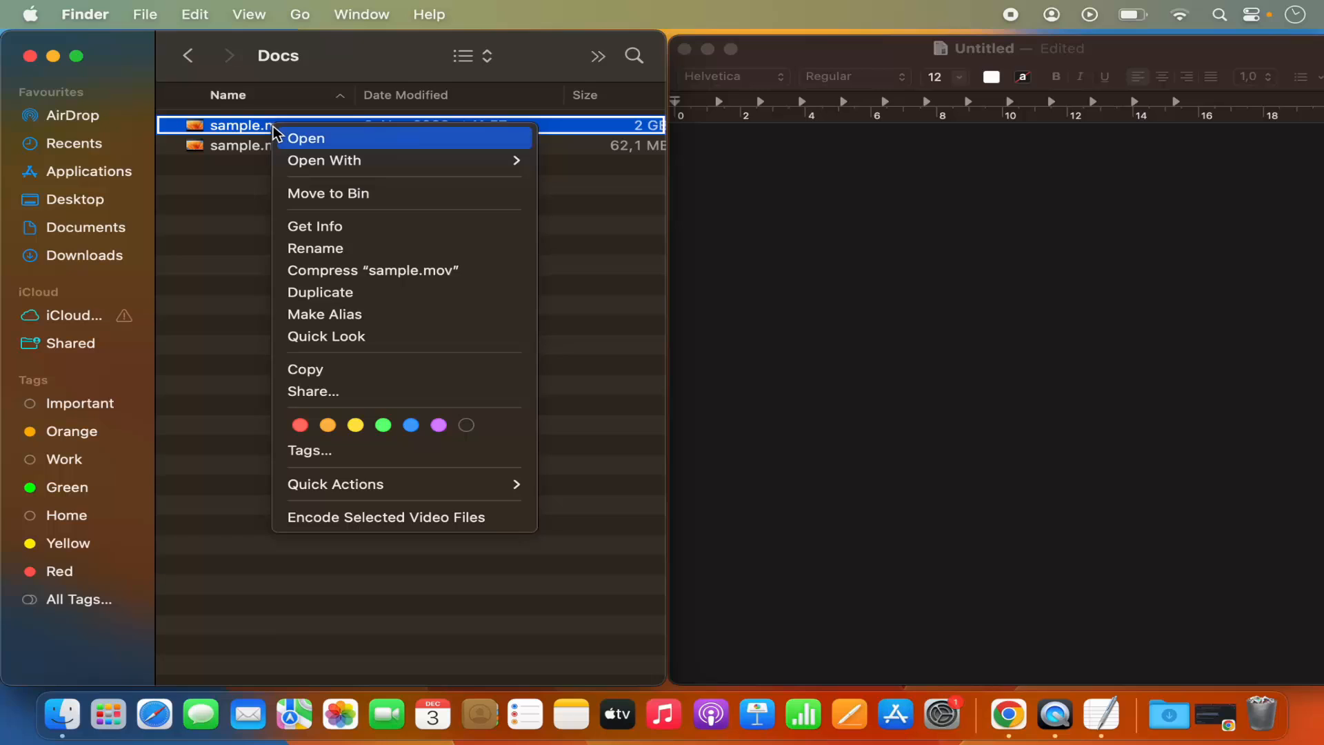
mouse_move(354, 406)
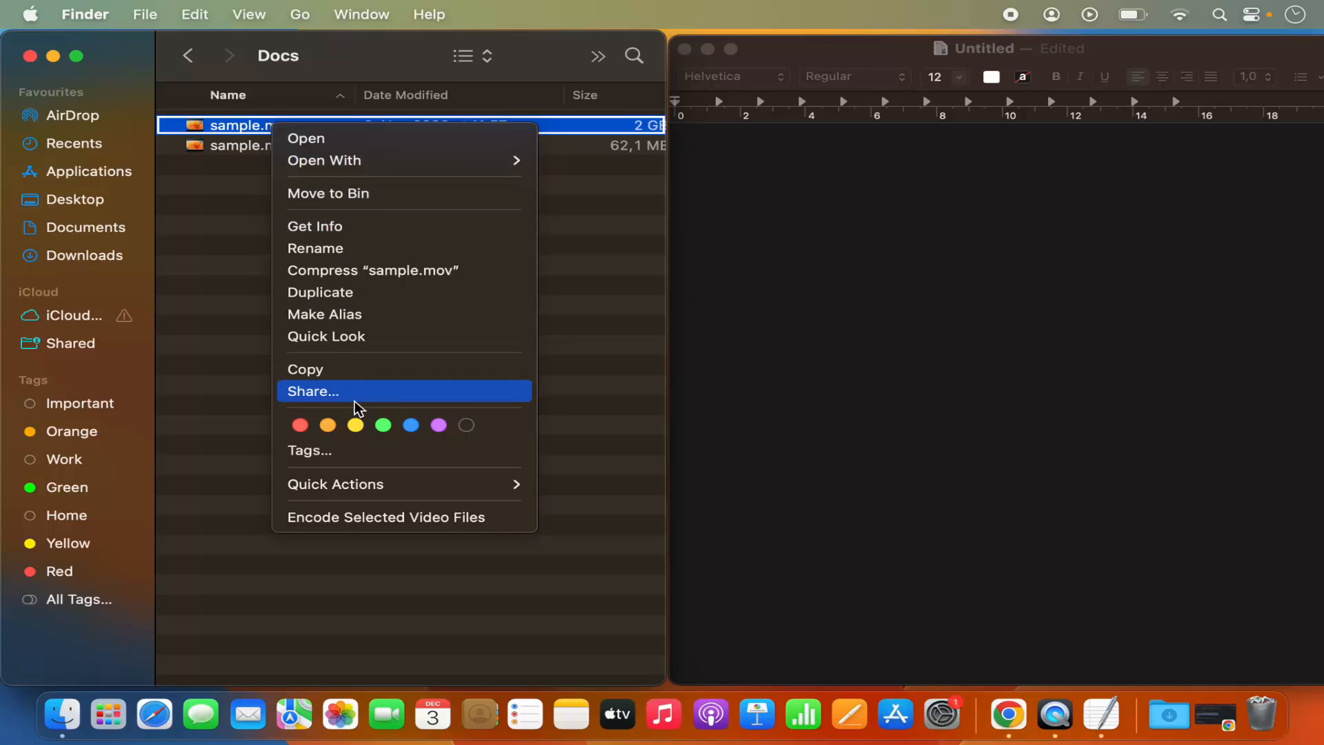
mouse_move(406, 381)
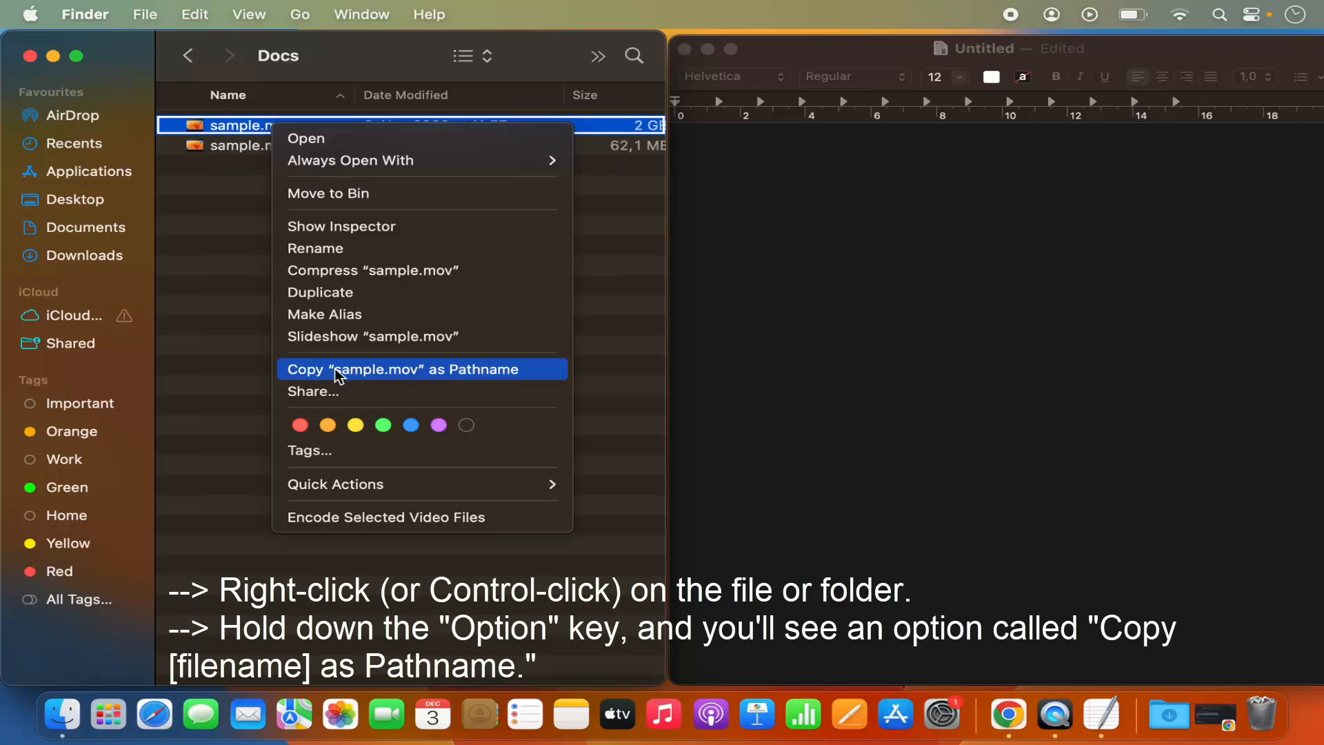
mouse_move(362, 377)
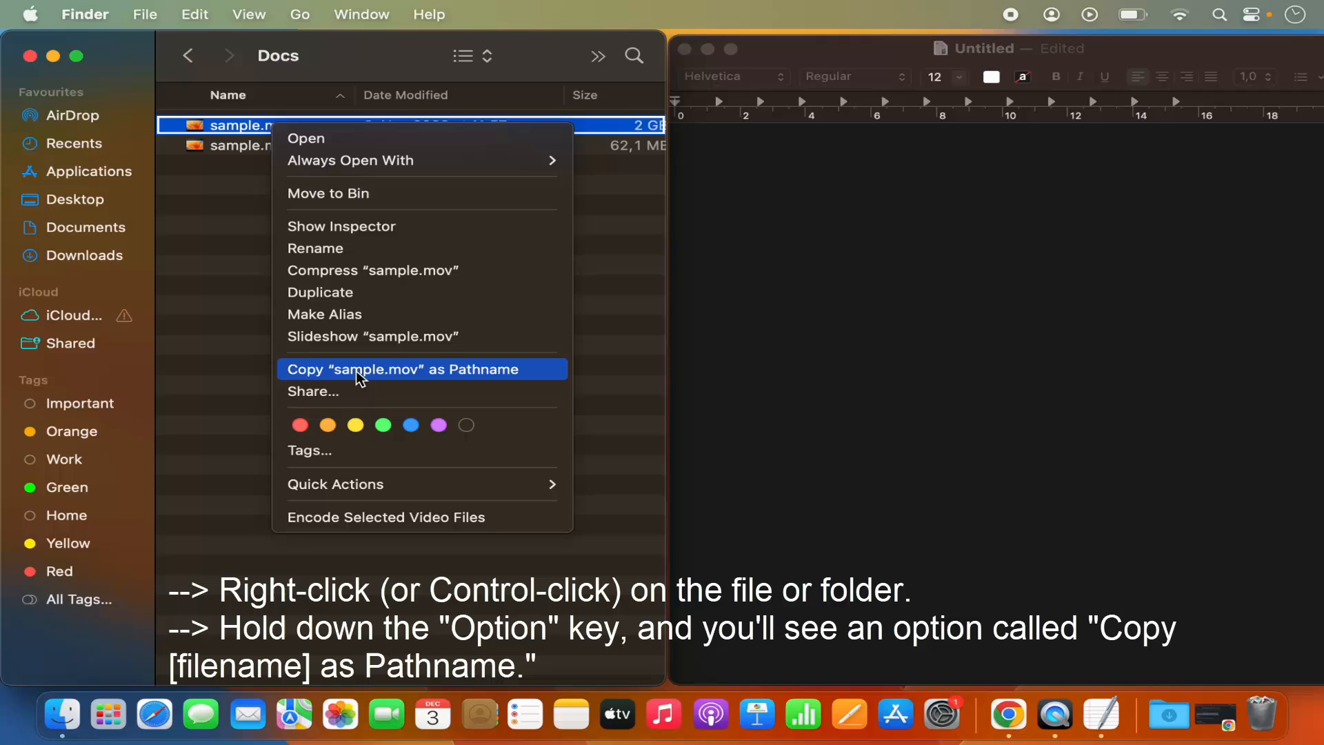
mouse_move(428, 382)
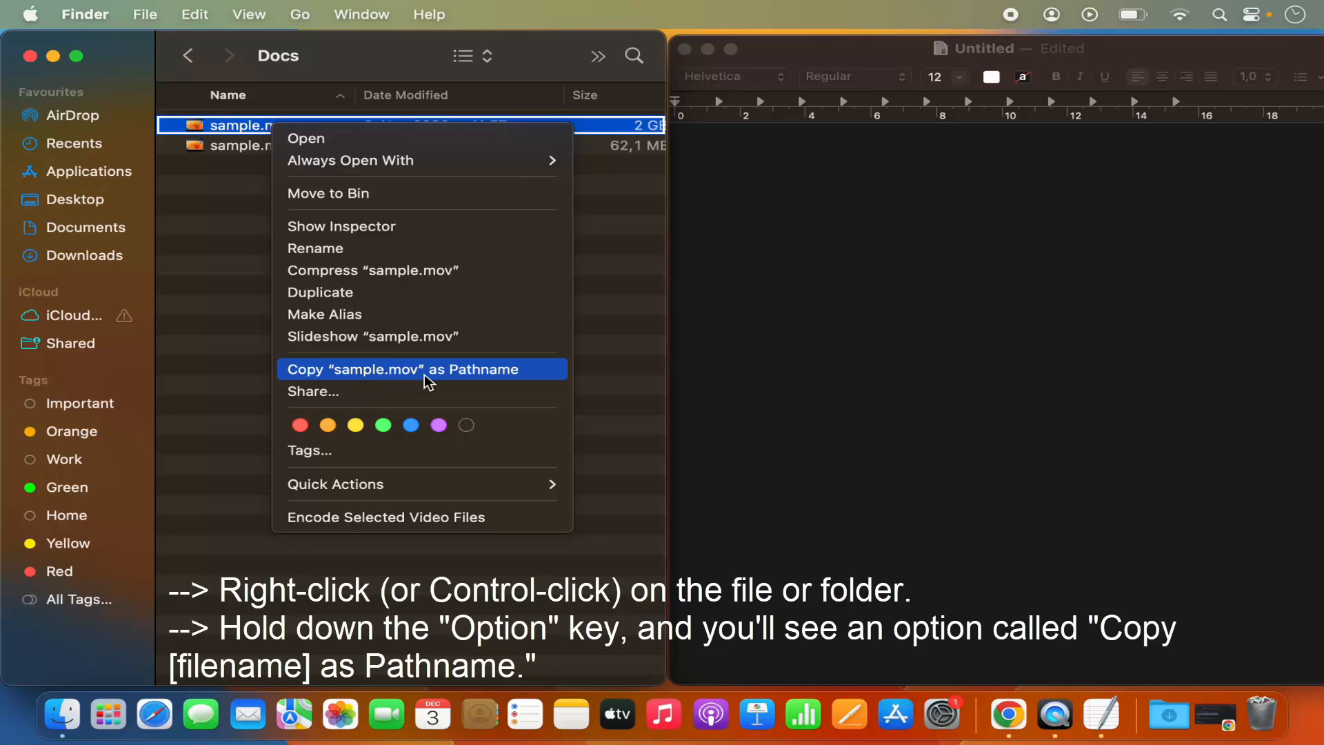
mouse_move(451, 379)
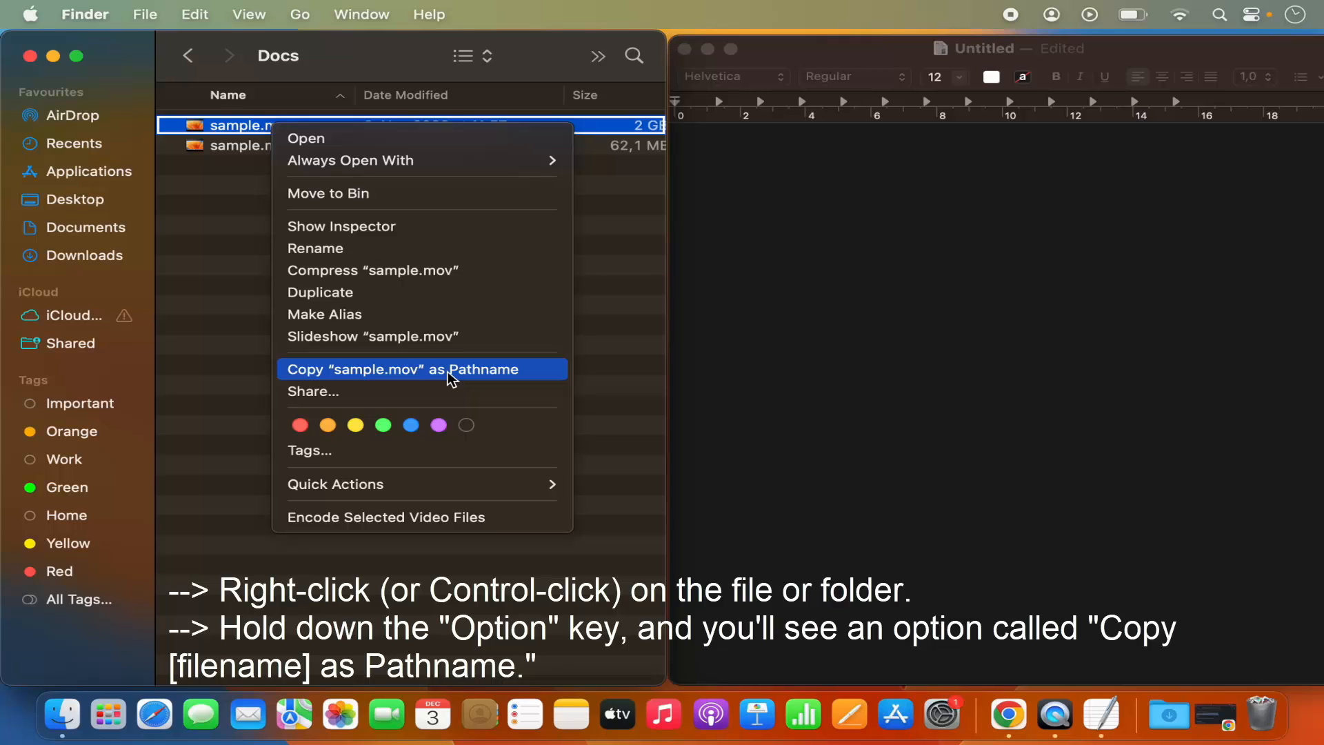
key("option")
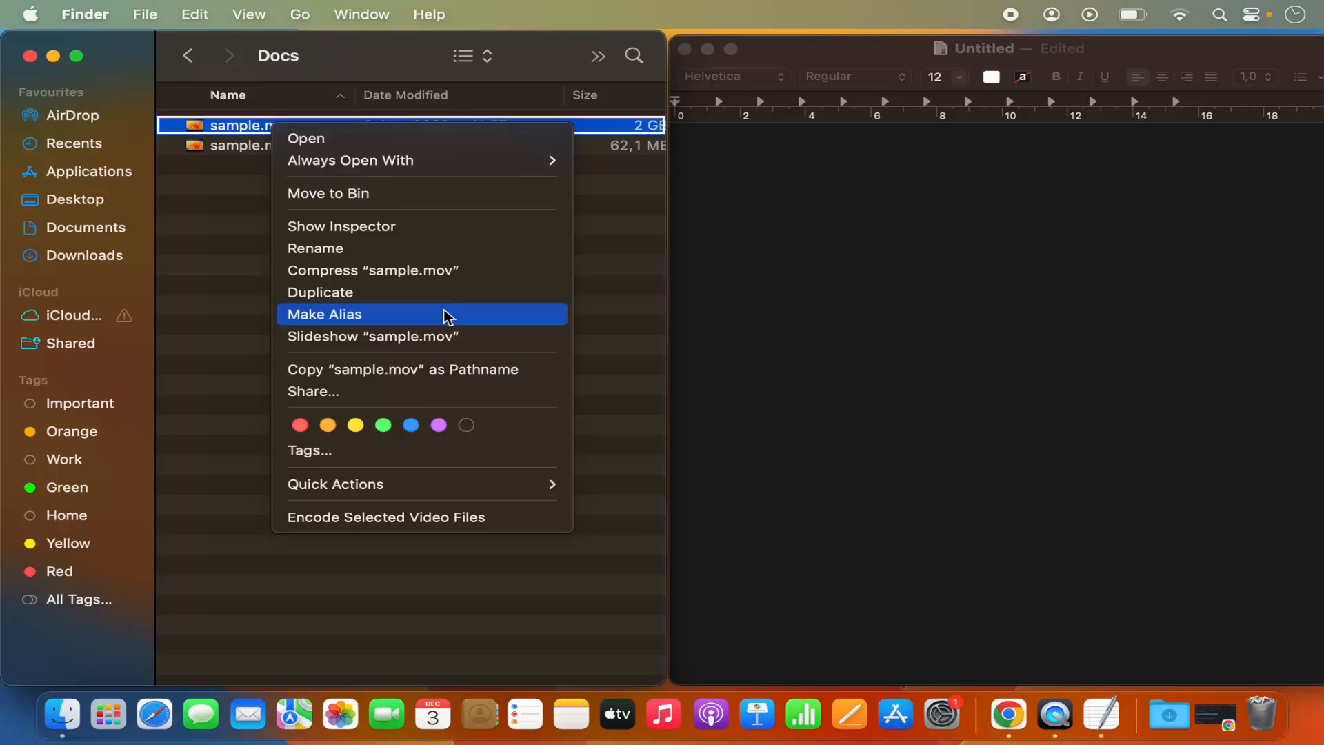
mouse_move(408, 369)
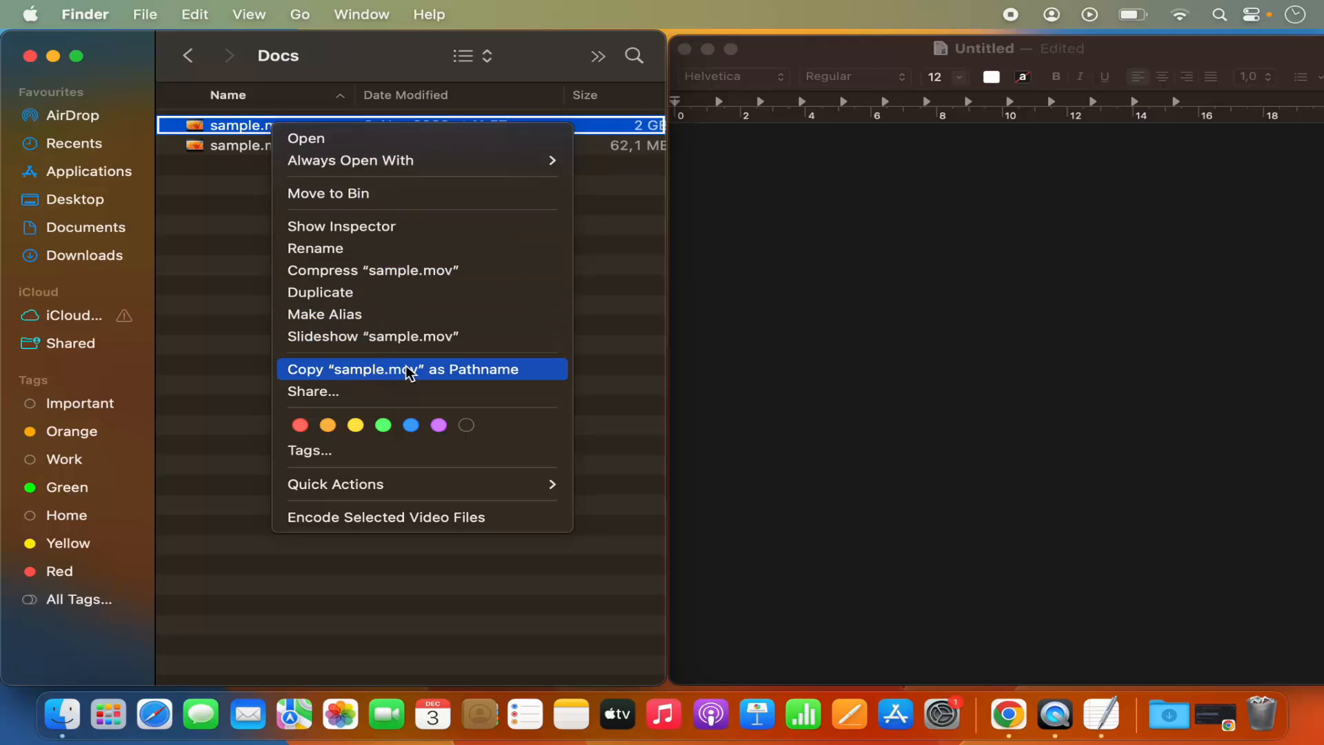
mouse_move(412, 377)
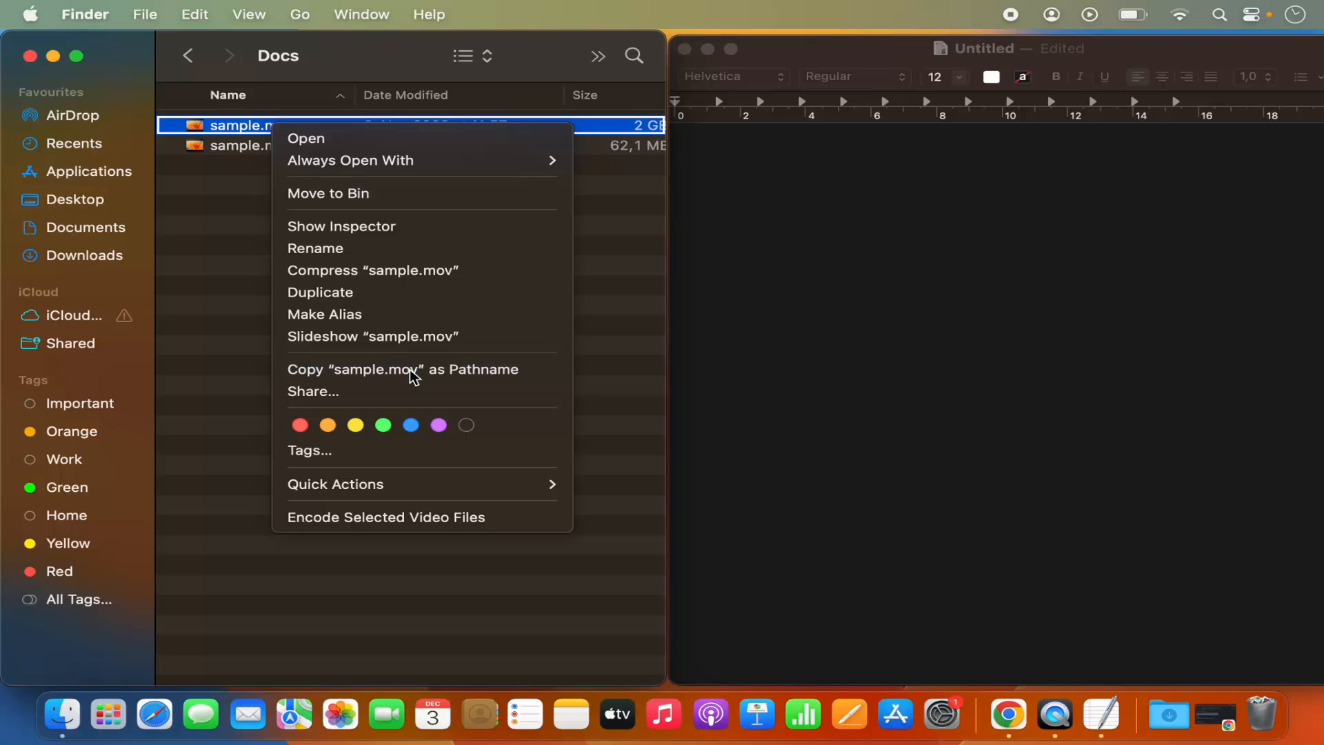
Copy sample.mov as pathname and paste /Users/codebind/Documents/Docs/sample.mov into TextEdit
left_click(820, 265)
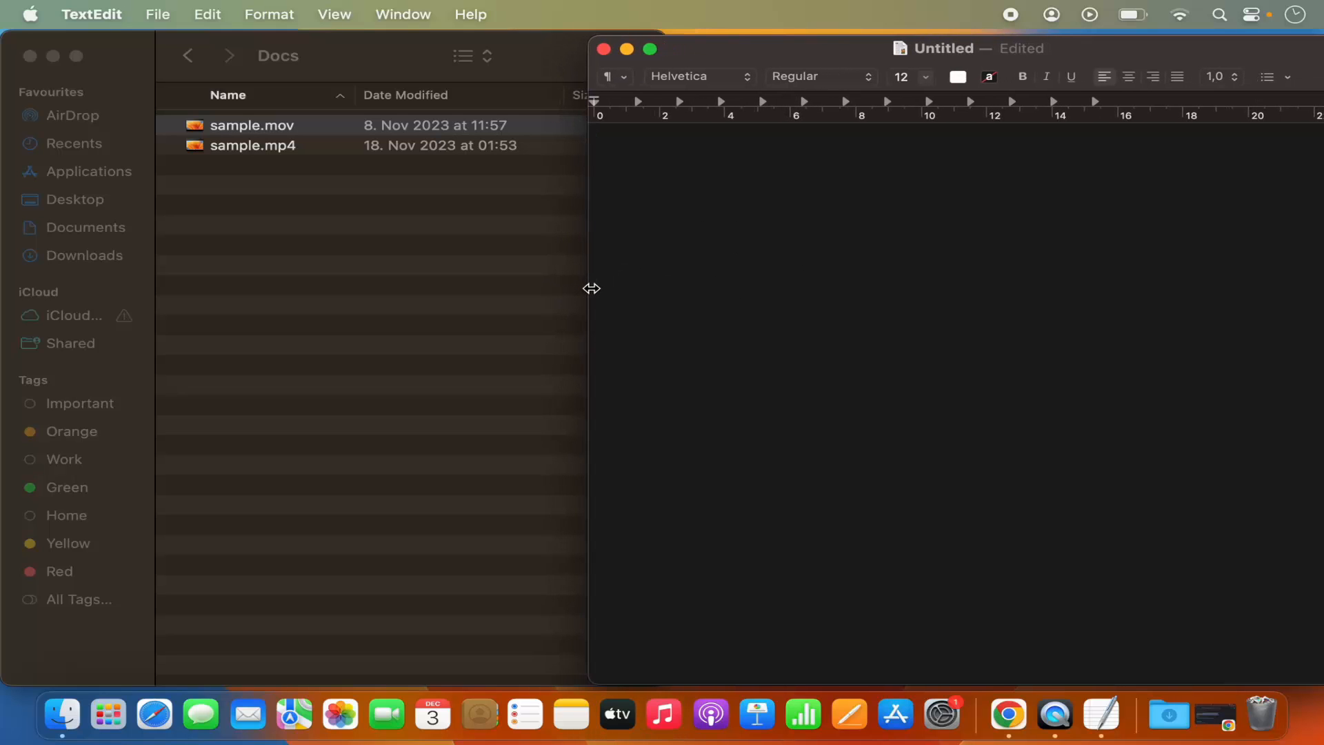
type("/Users/codebind/Documents/Docs/sample.mov")
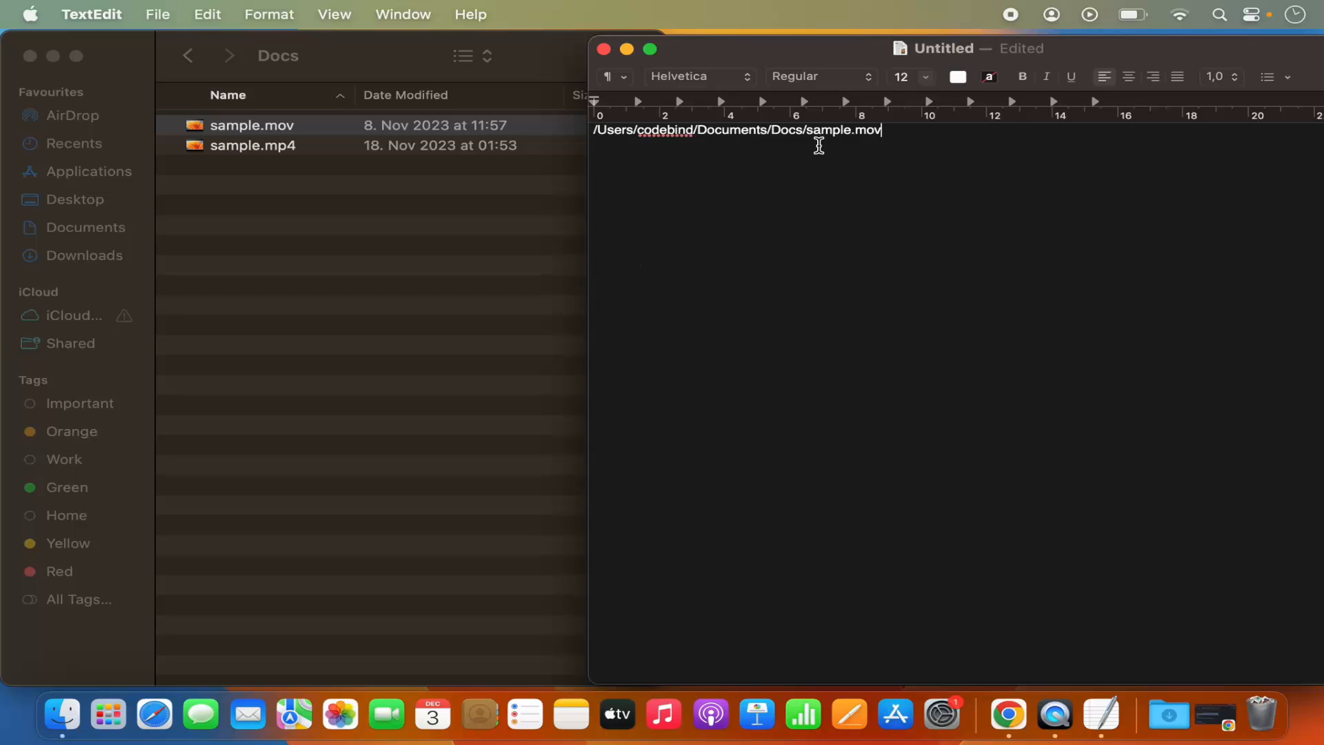
mouse_move(471, 262)
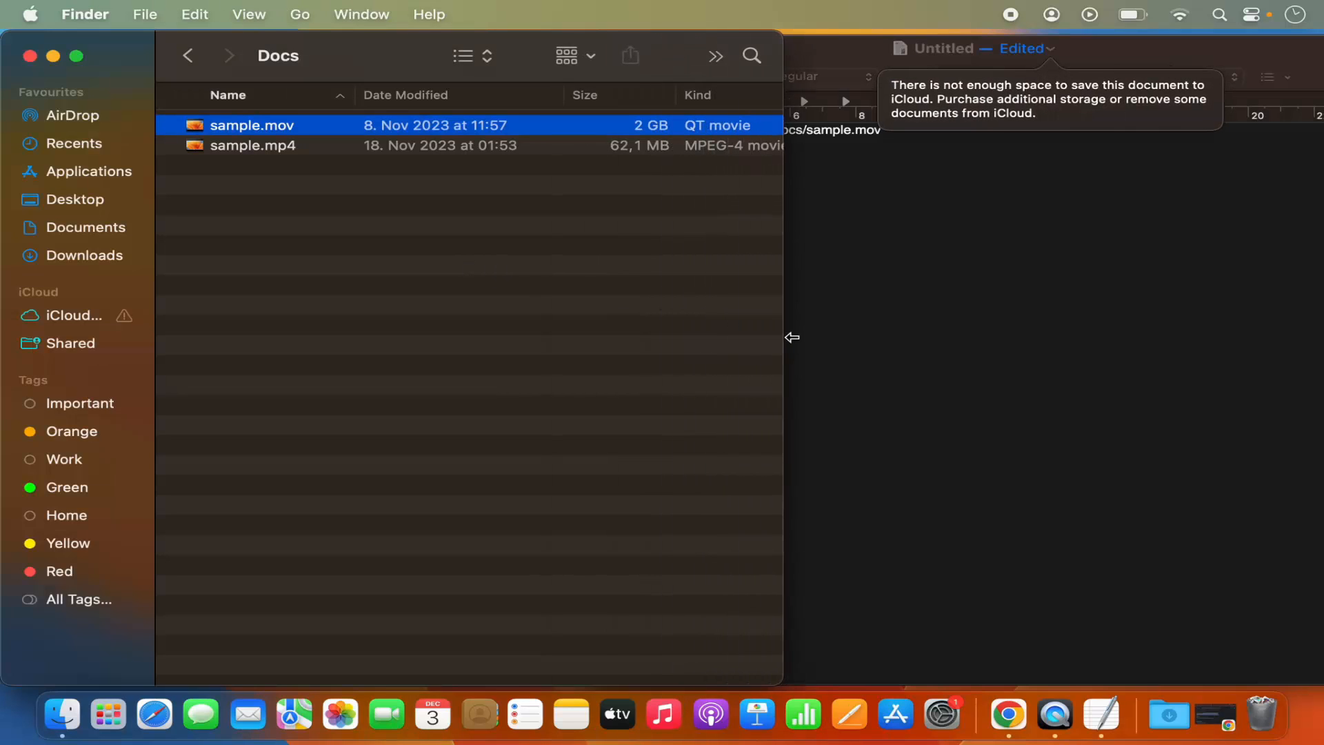
Widen the Finder window, then reopen the Docs window from the Dock icon's window list
left_click_drag(791, 338, 861, 362)
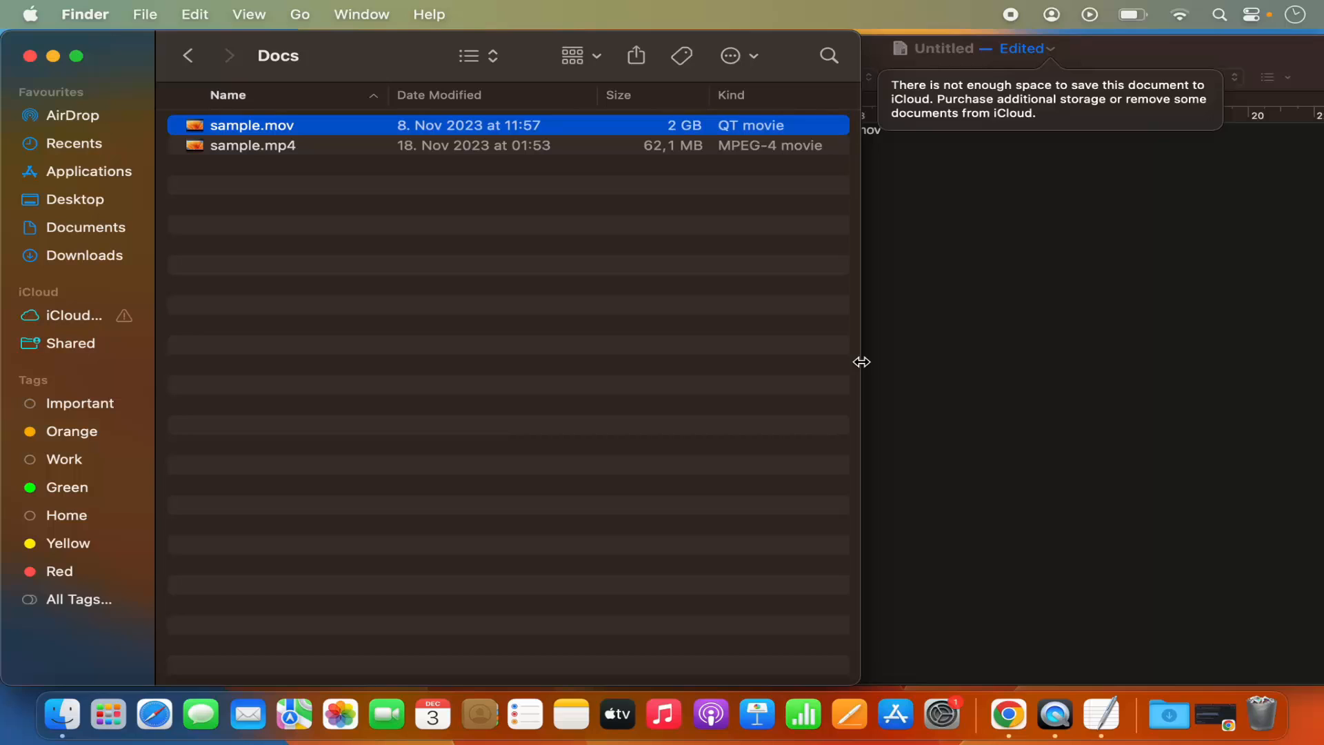
mouse_move(668, 330)
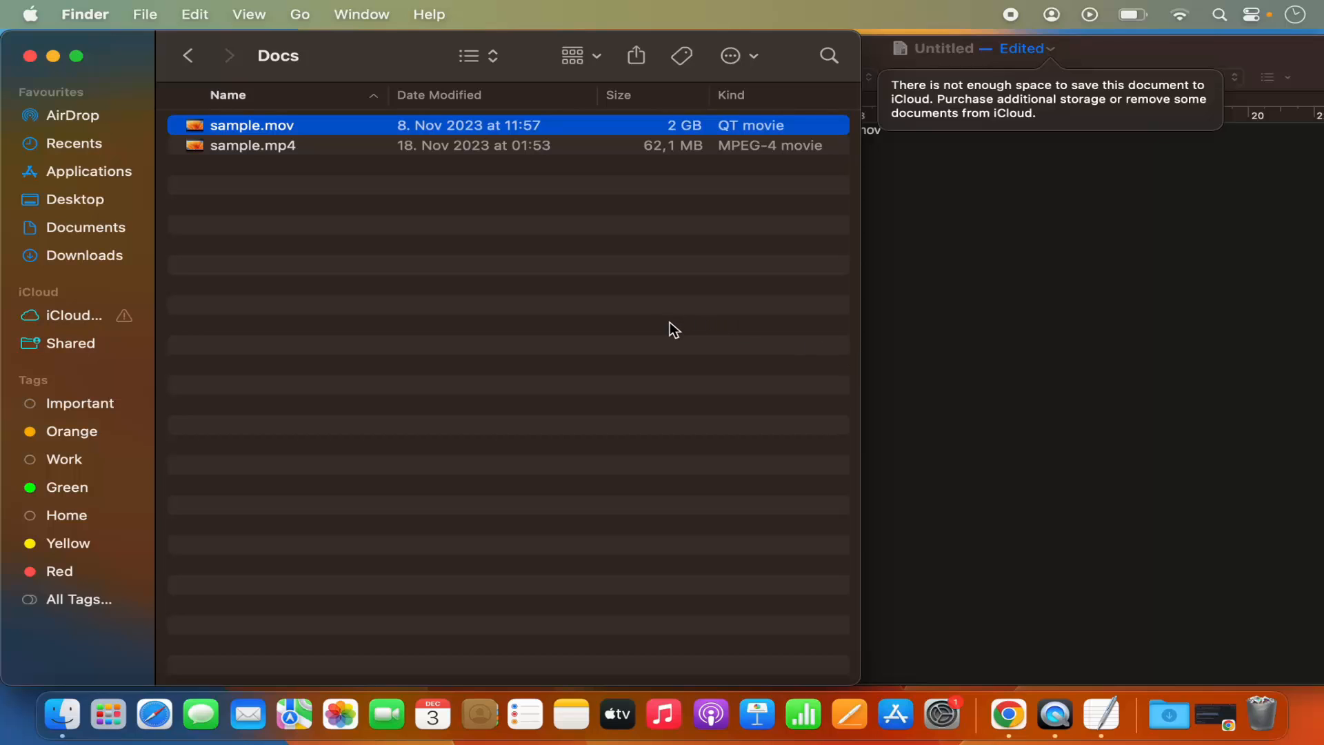
mouse_move(556, 342)
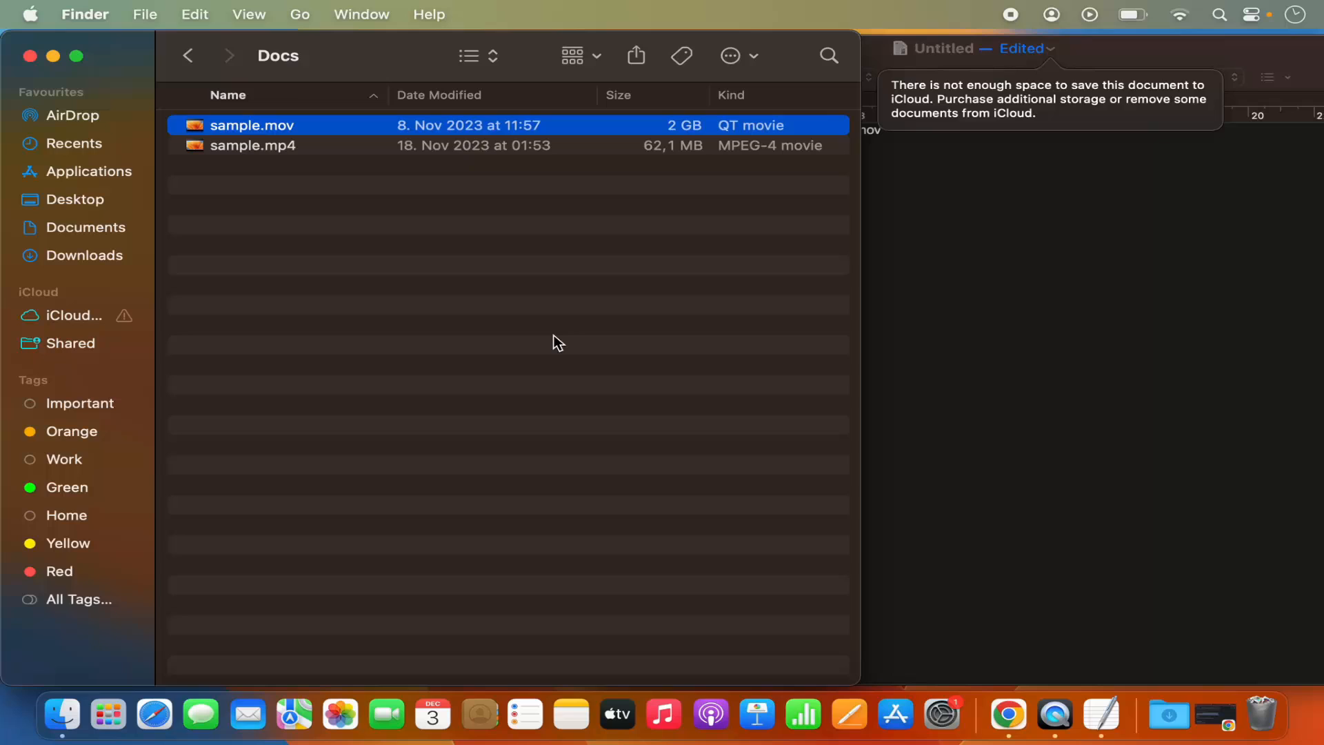
mouse_move(248, 223)
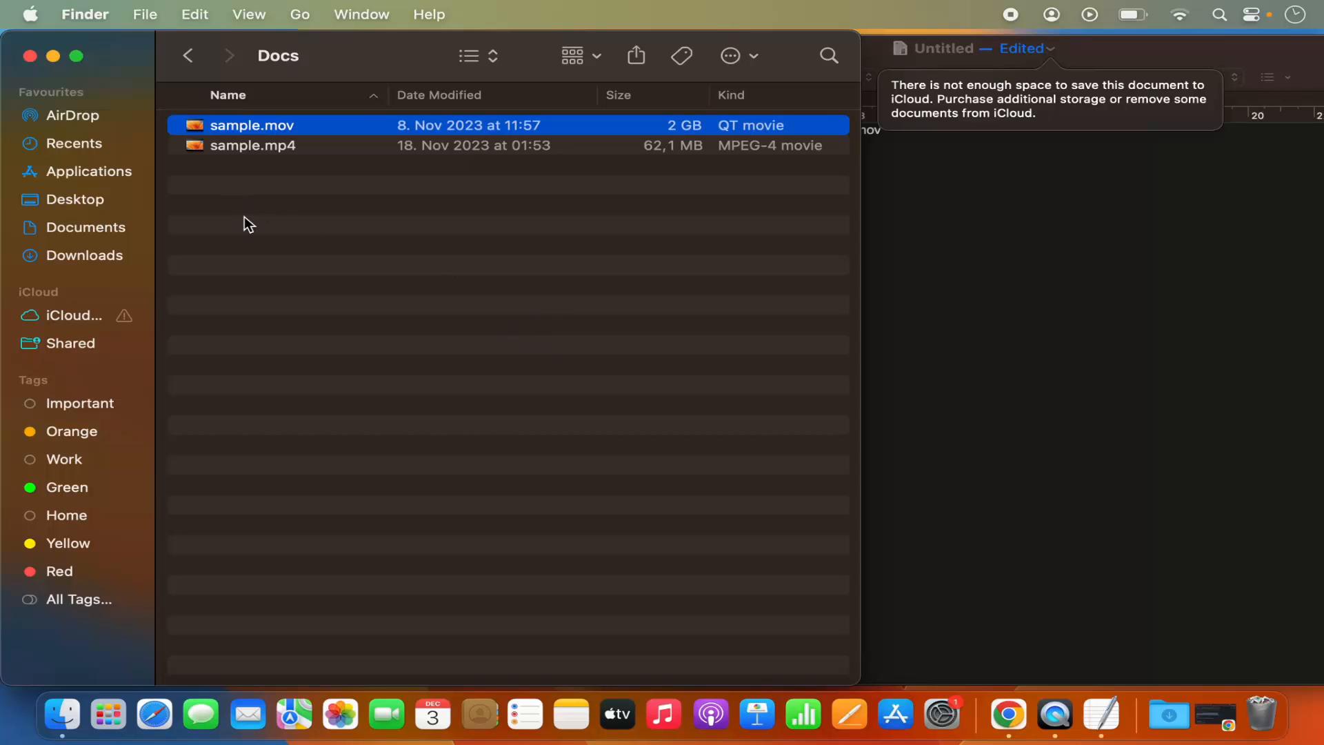
mouse_move(88, 676)
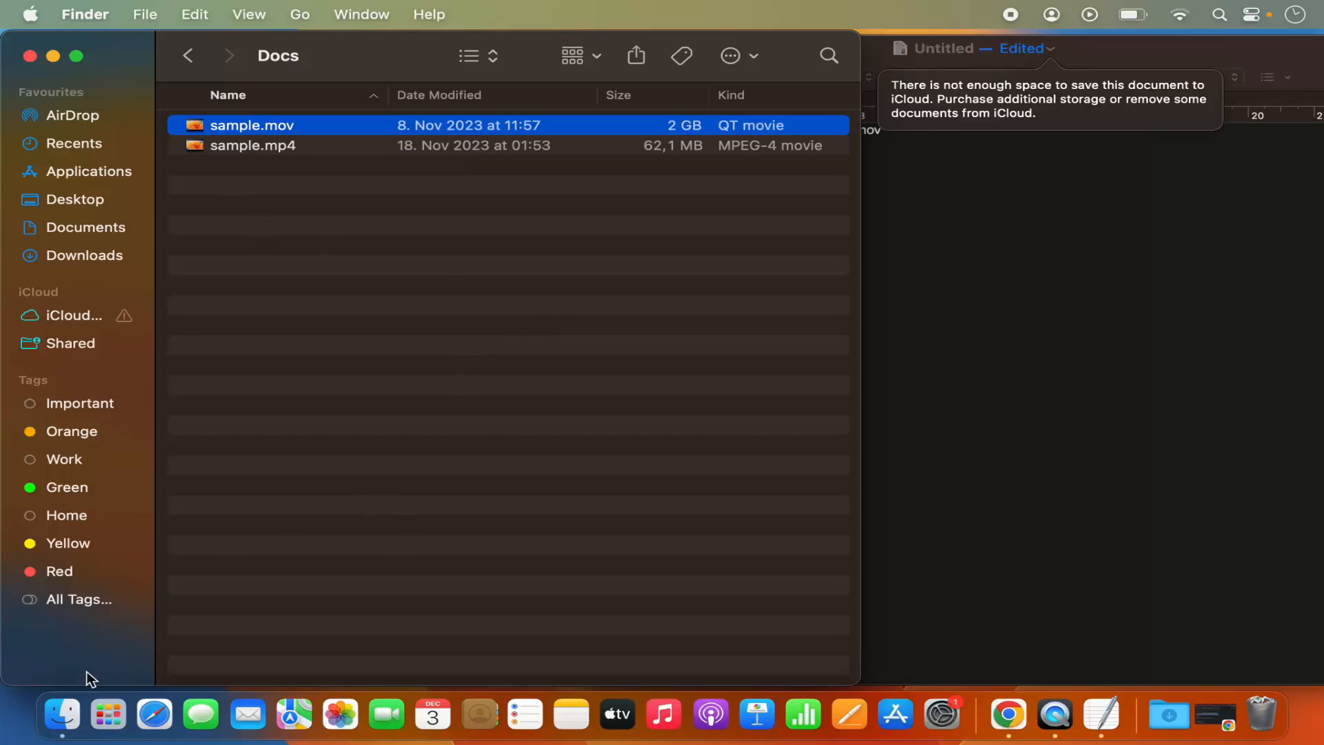
mouse_move(366, 321)
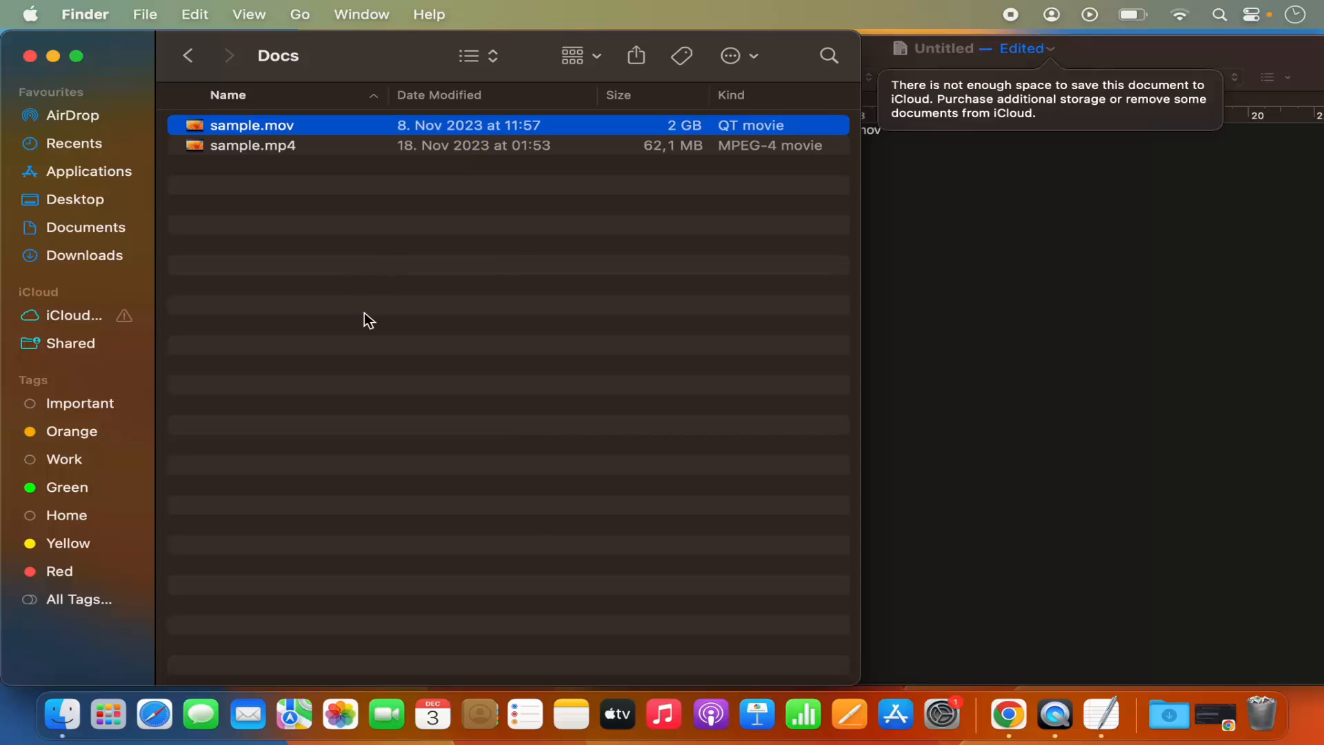
right_click(61, 715)
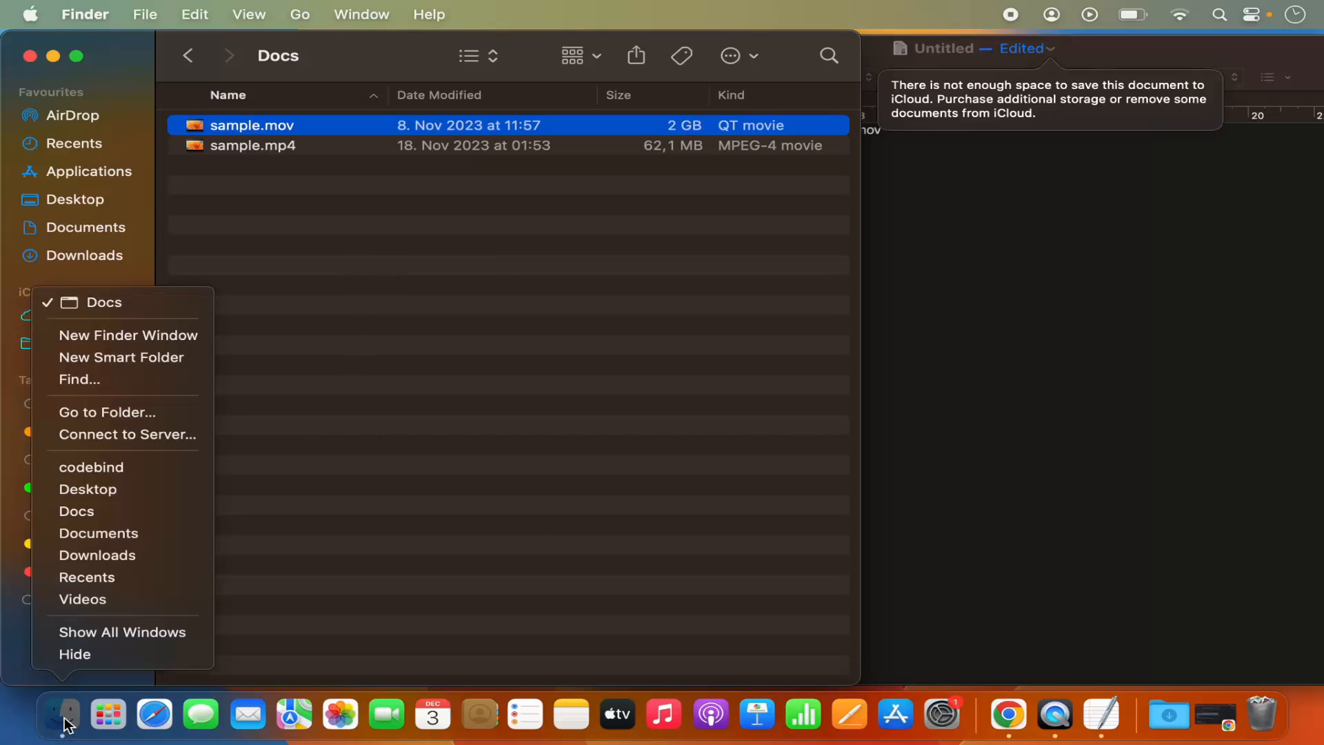
left_click(343, 354)
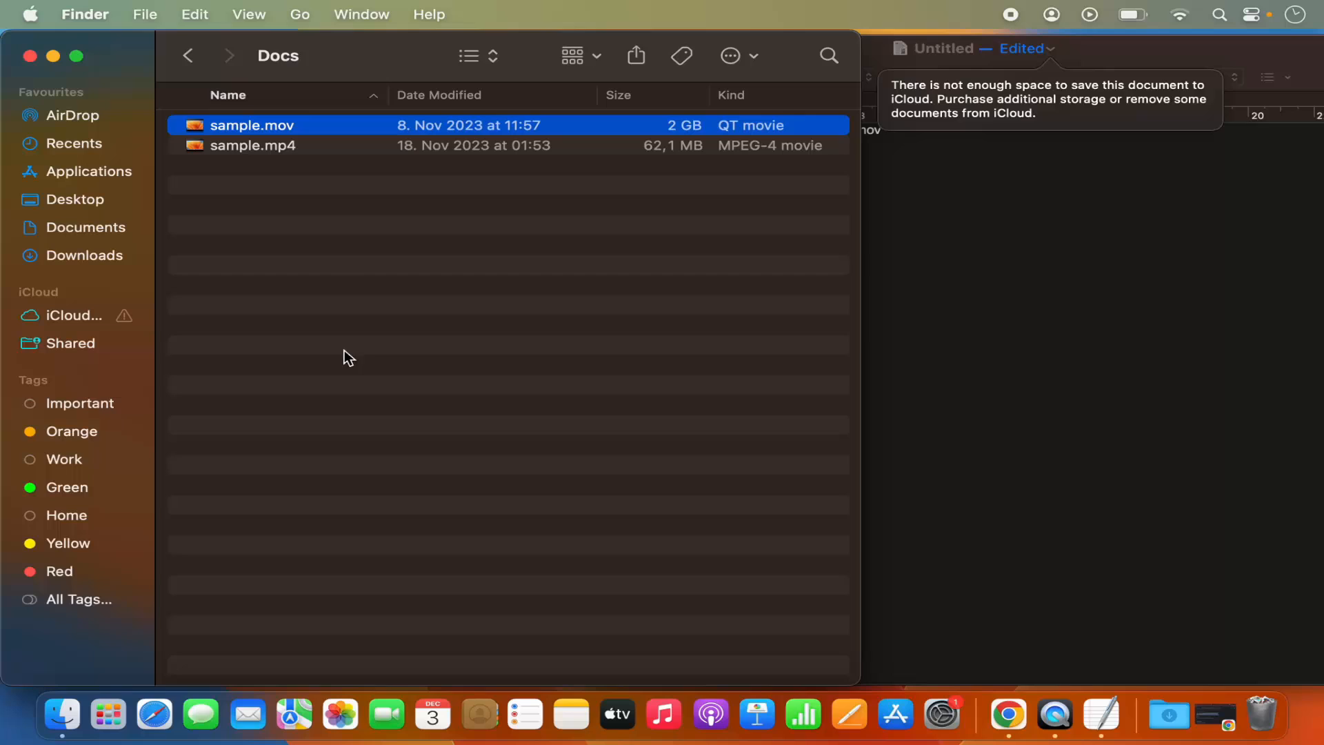
mouse_move(340, 242)
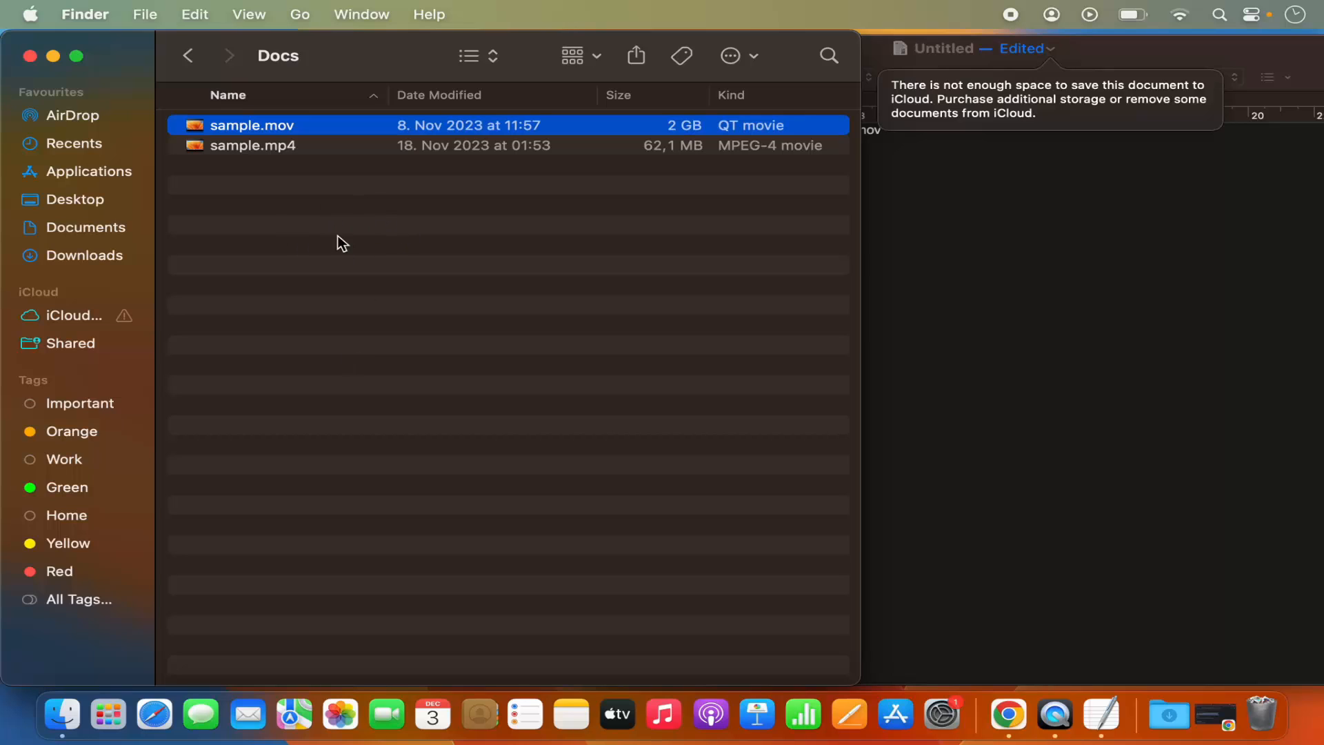
mouse_move(313, 229)
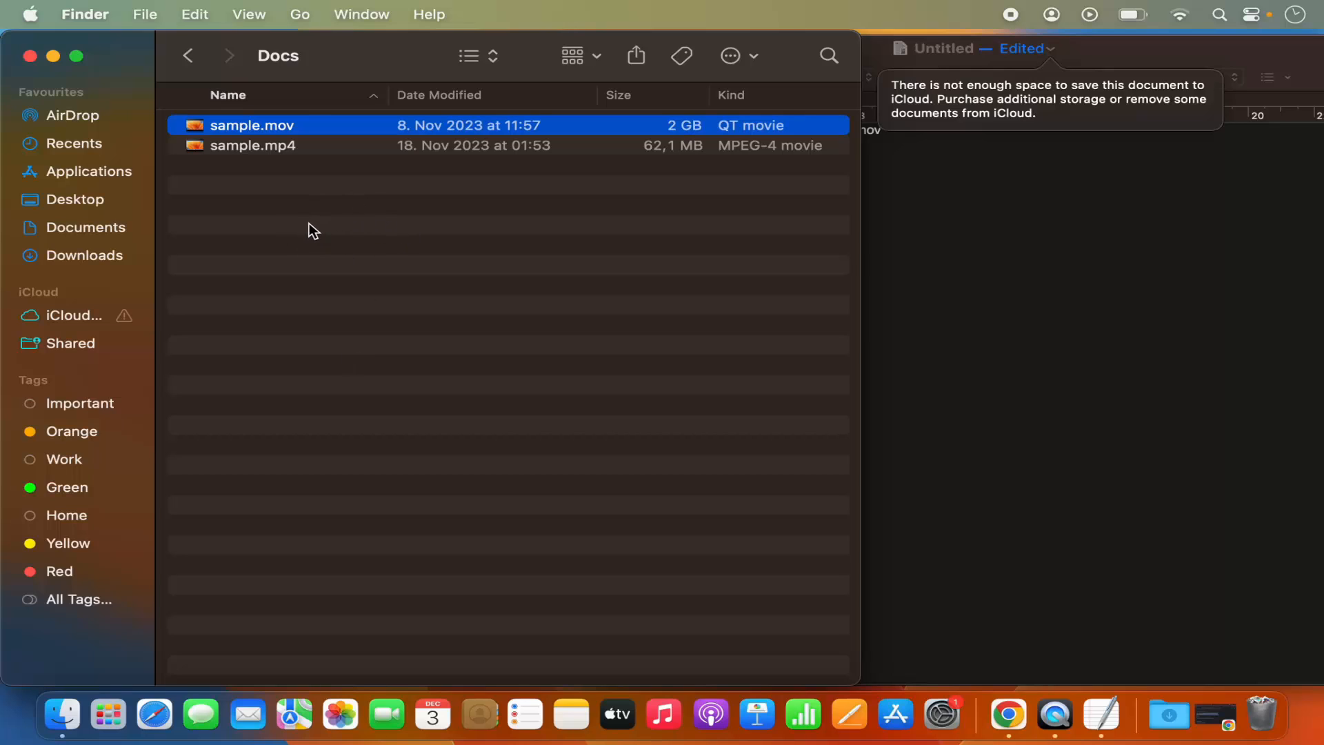
mouse_move(256, 24)
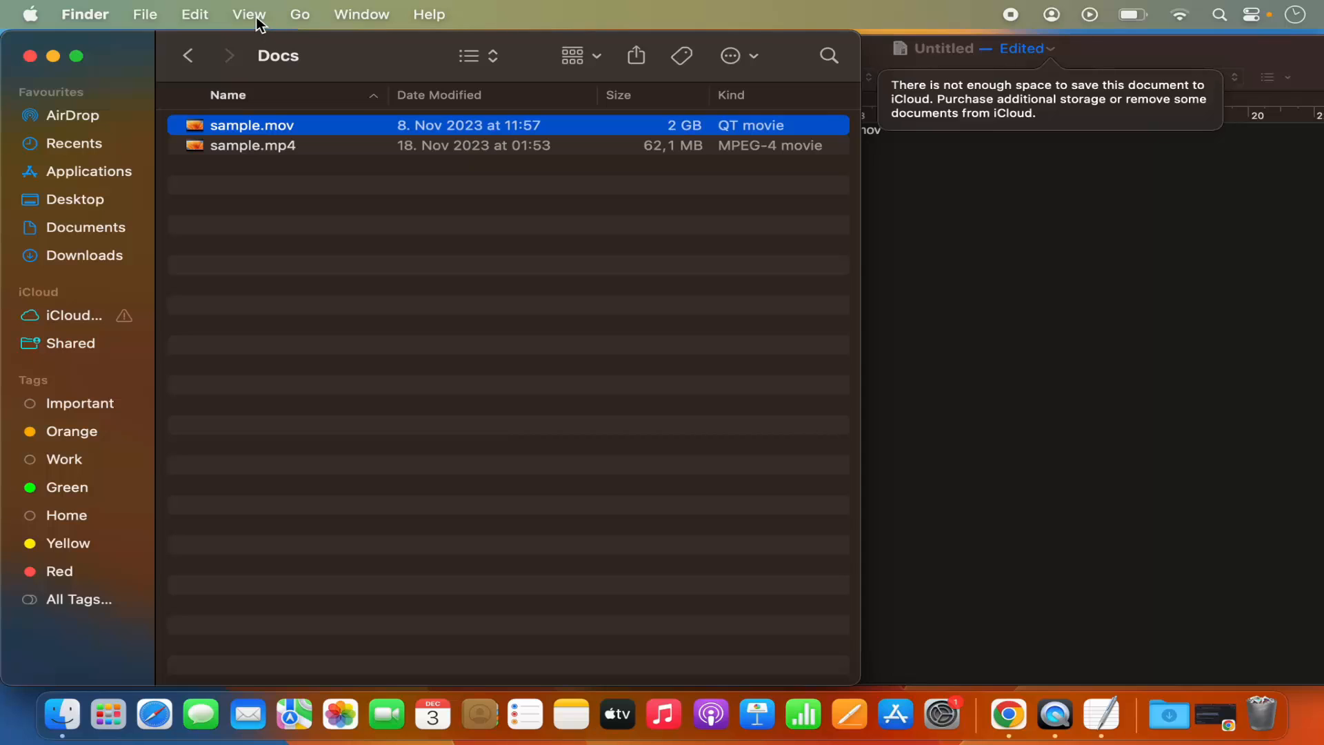
mouse_move(252, 20)
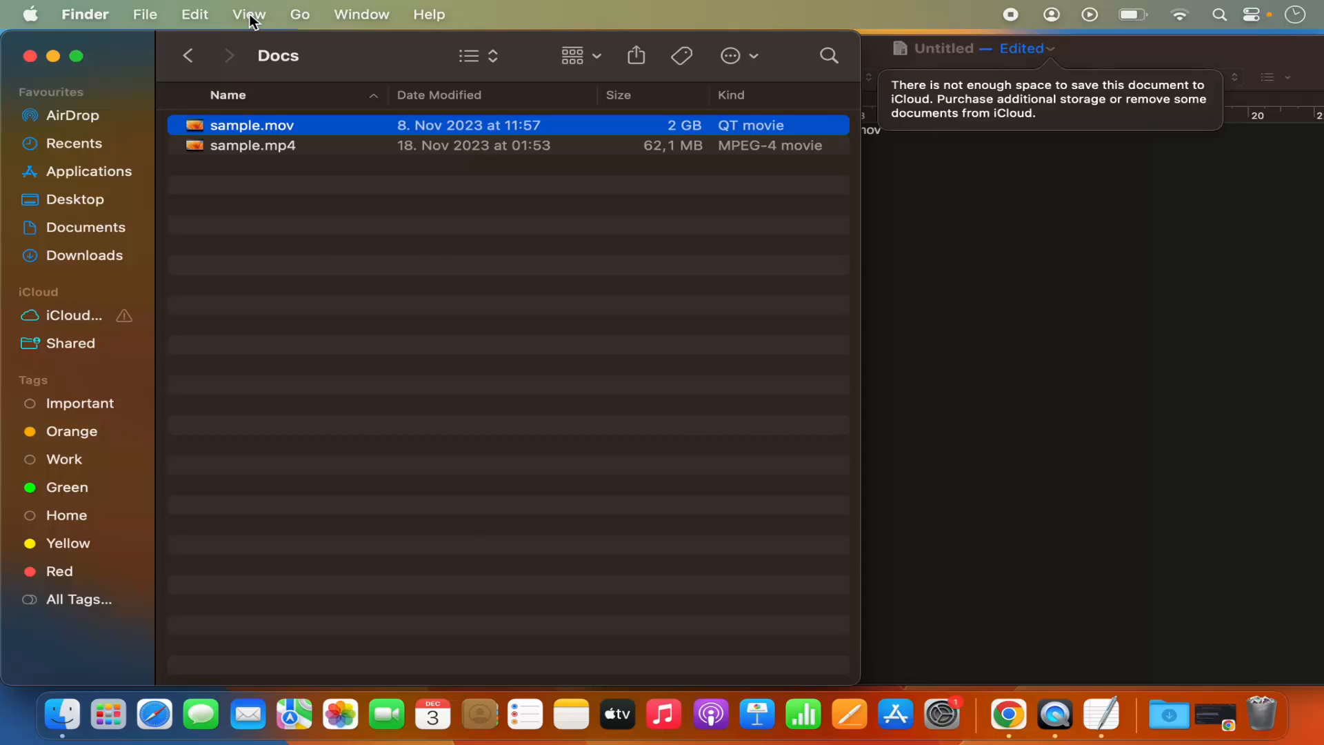
Turn on Finder's path bar and copy sample.mov's full pathname
left_click(248, 14)
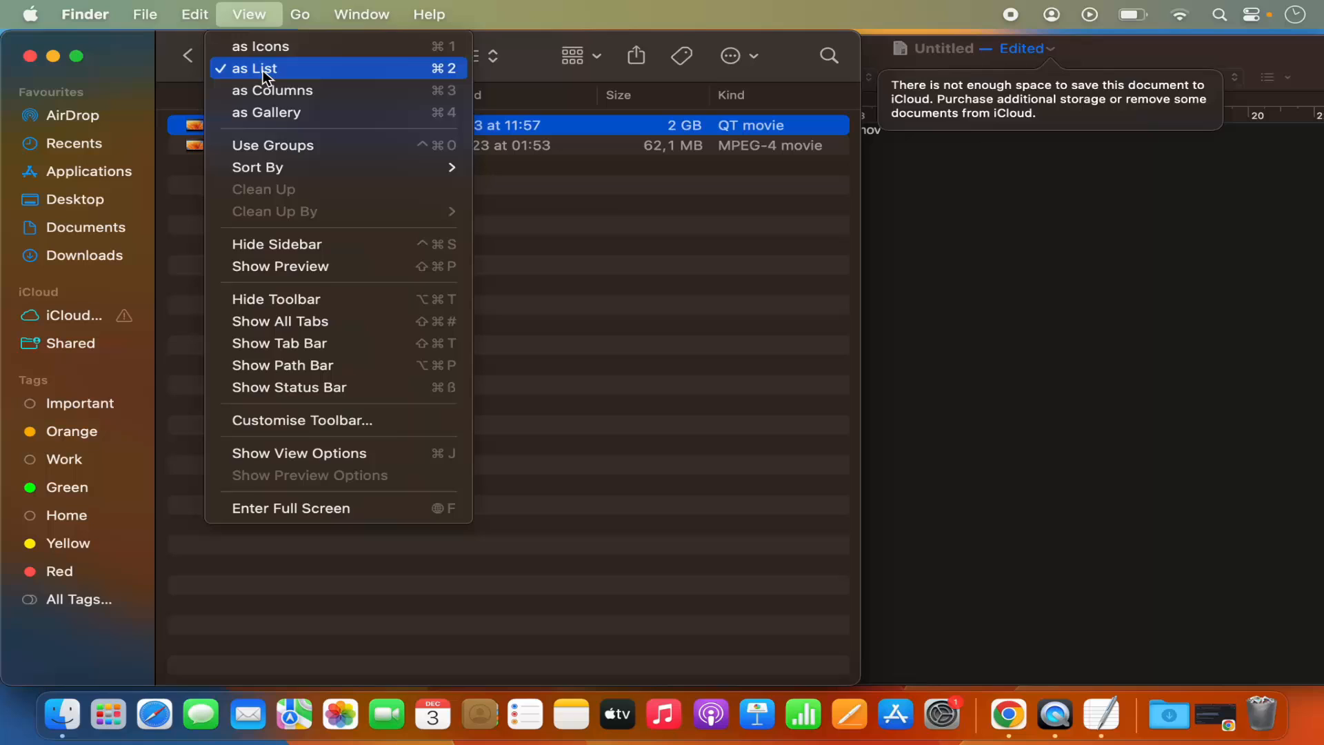
mouse_move(310, 375)
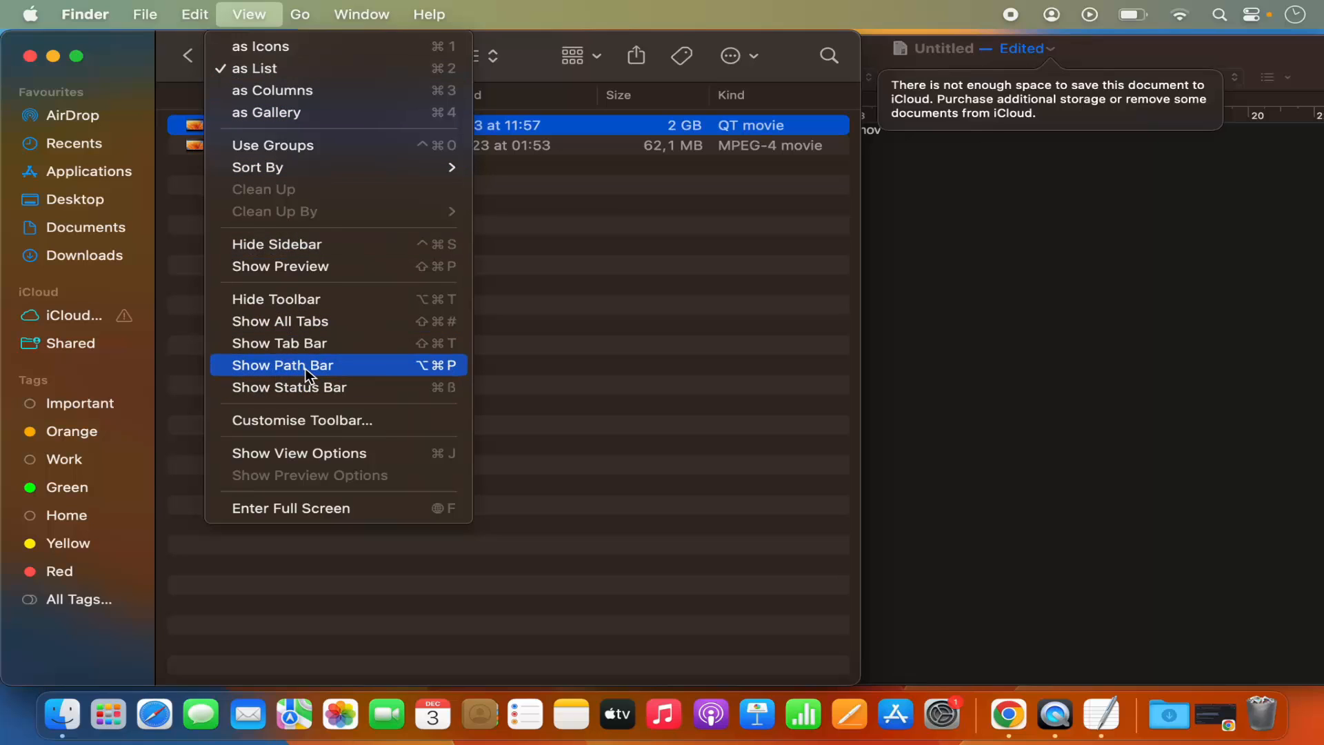
left_click(310, 365)
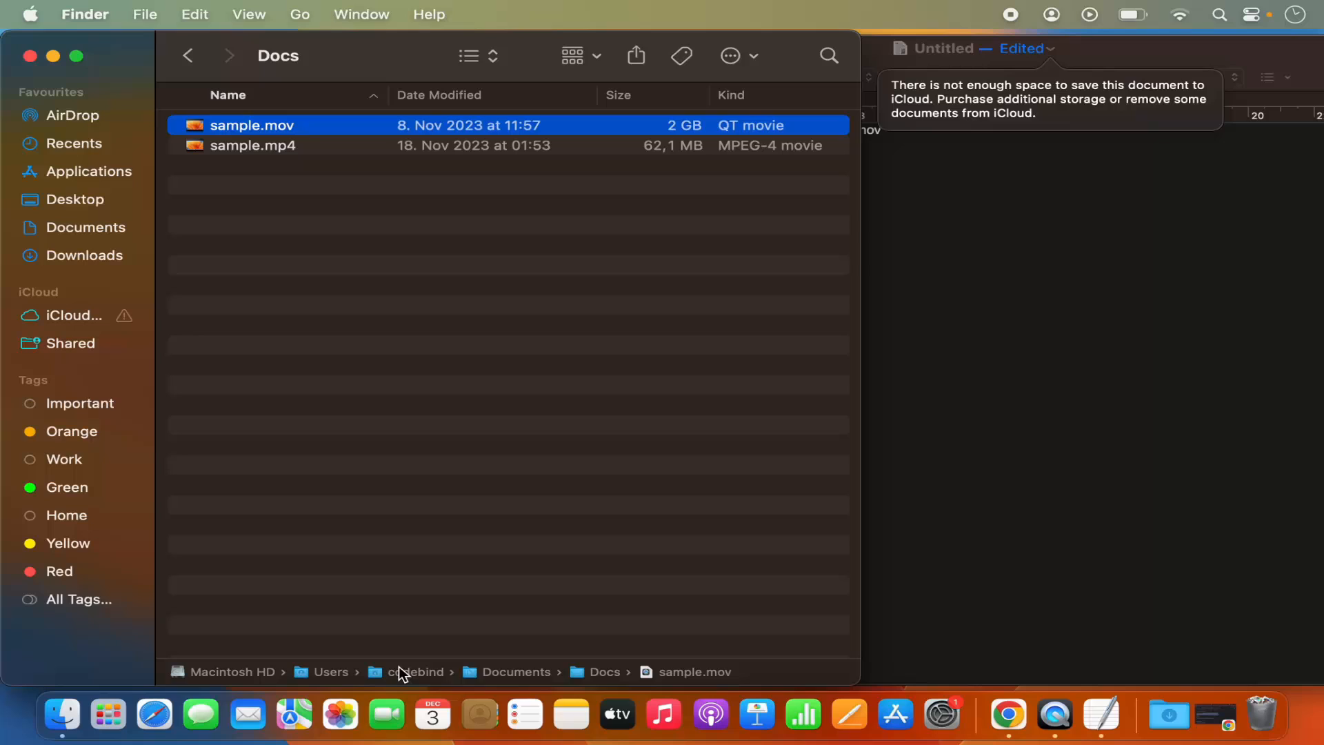
mouse_move(215, 674)
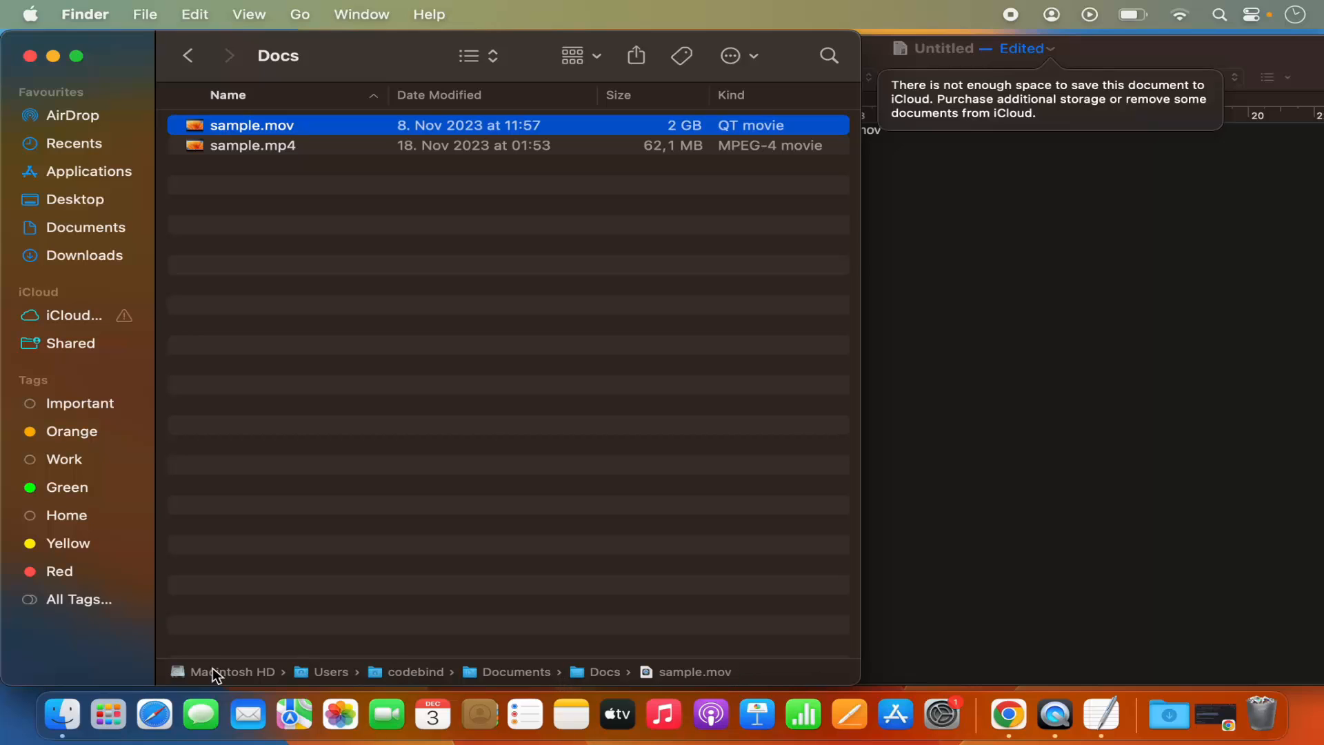
mouse_move(271, 685)
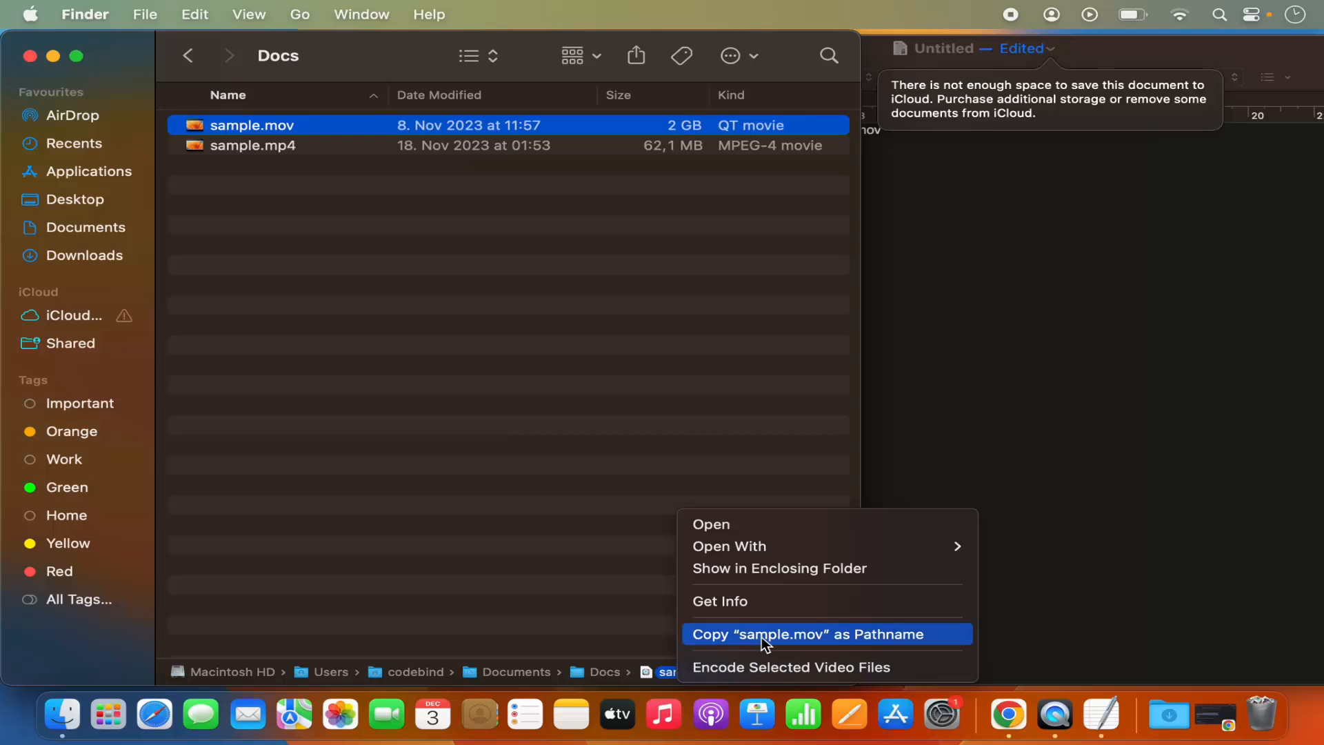
mouse_move(804, 646)
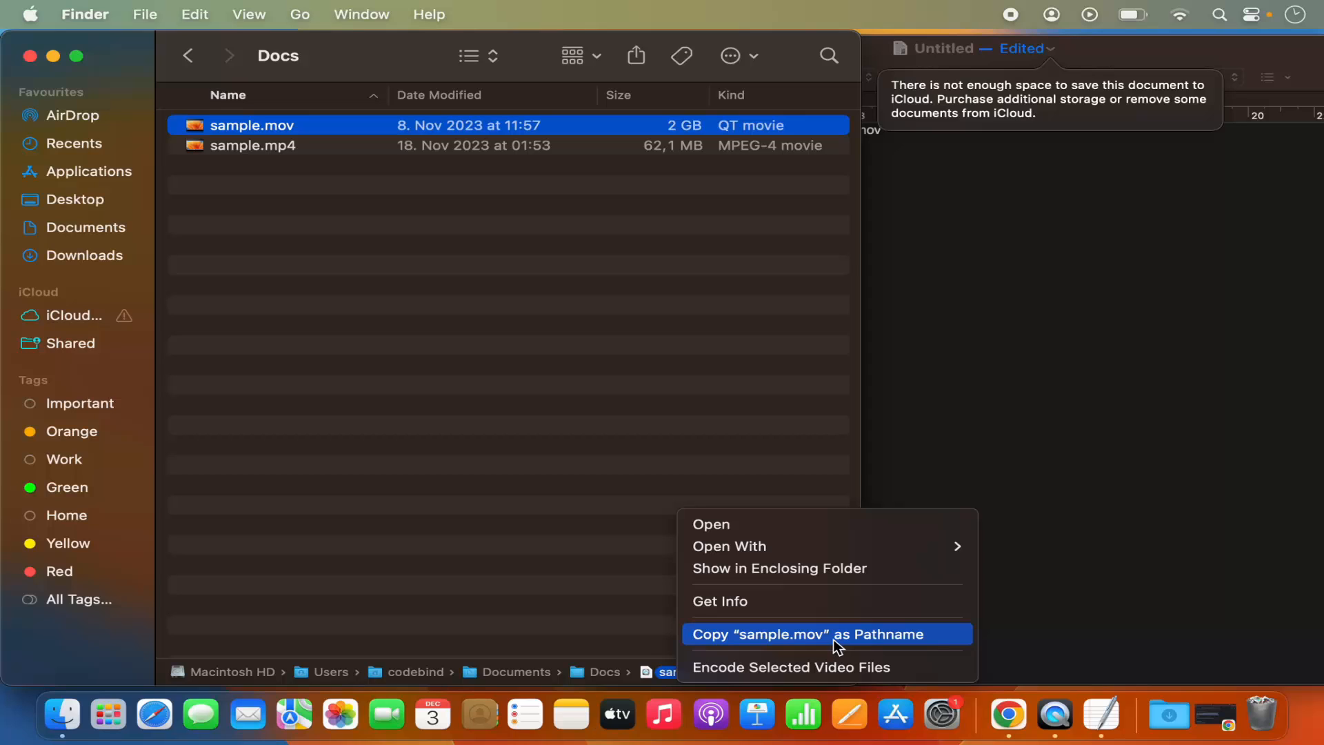
left_click(828, 633)
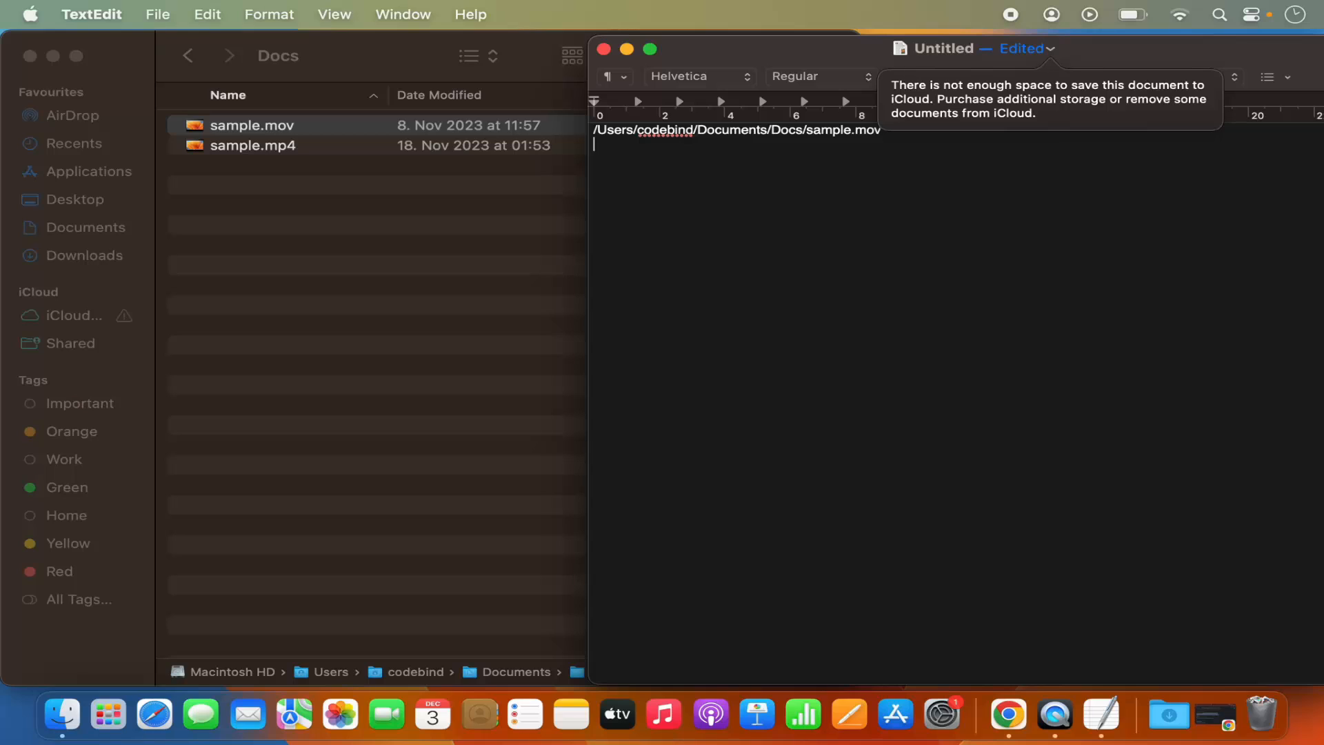
Paste the sample.mov path into TextEdit, then copy it again from the path bar
type("/Users/codebind/Documents/Docs/sample.mov")
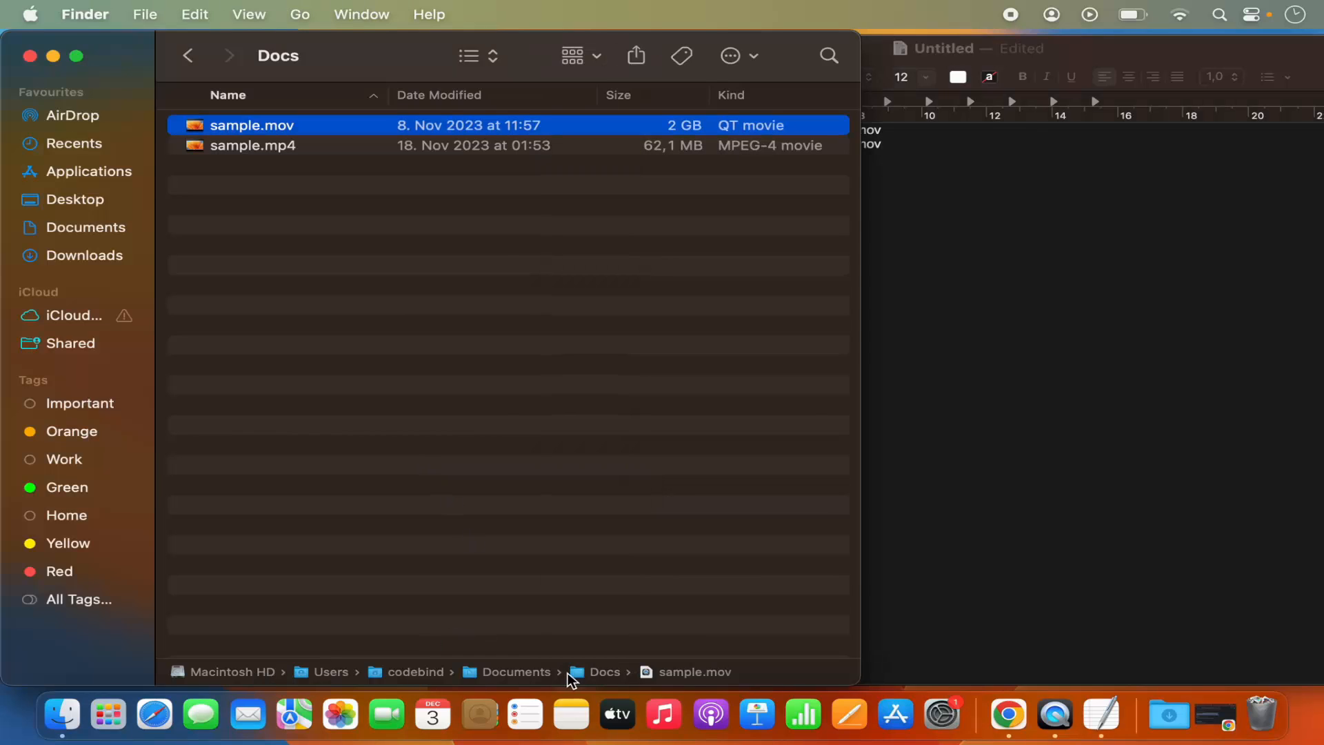
mouse_move(692, 681)
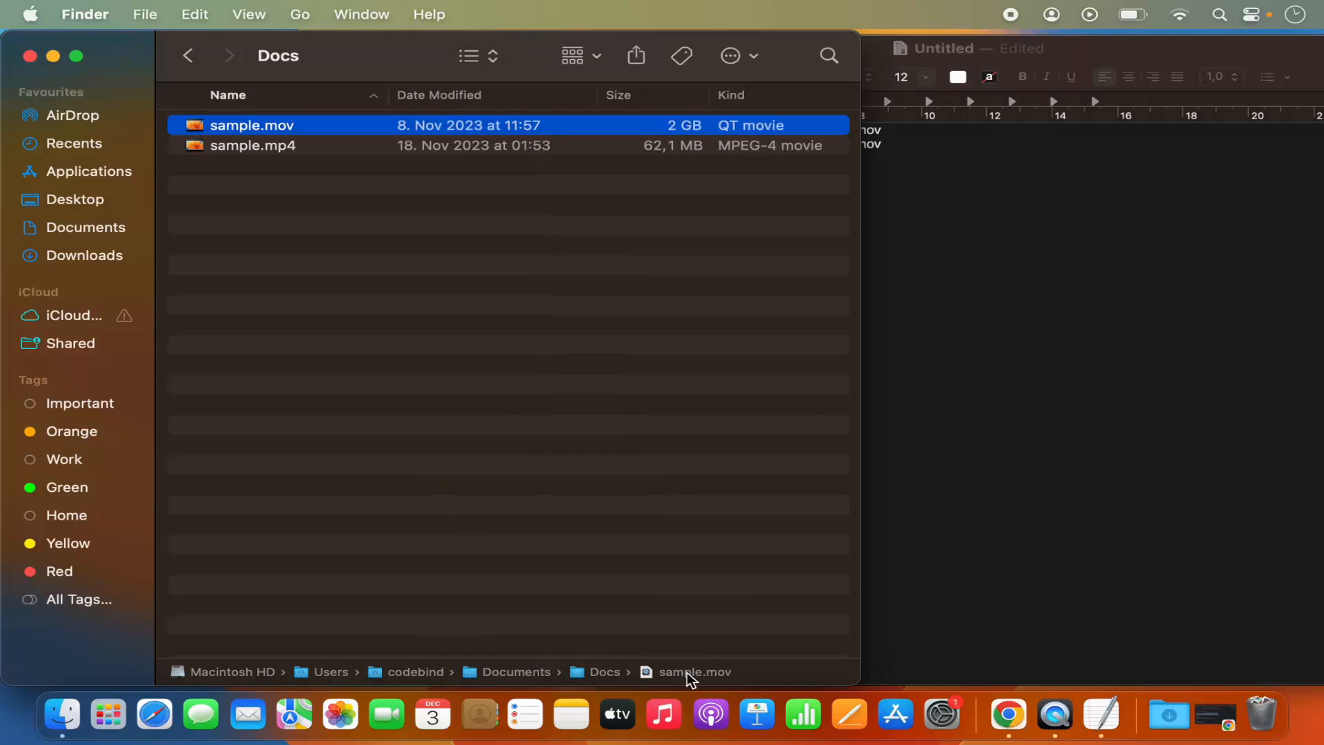
right_click(692, 671)
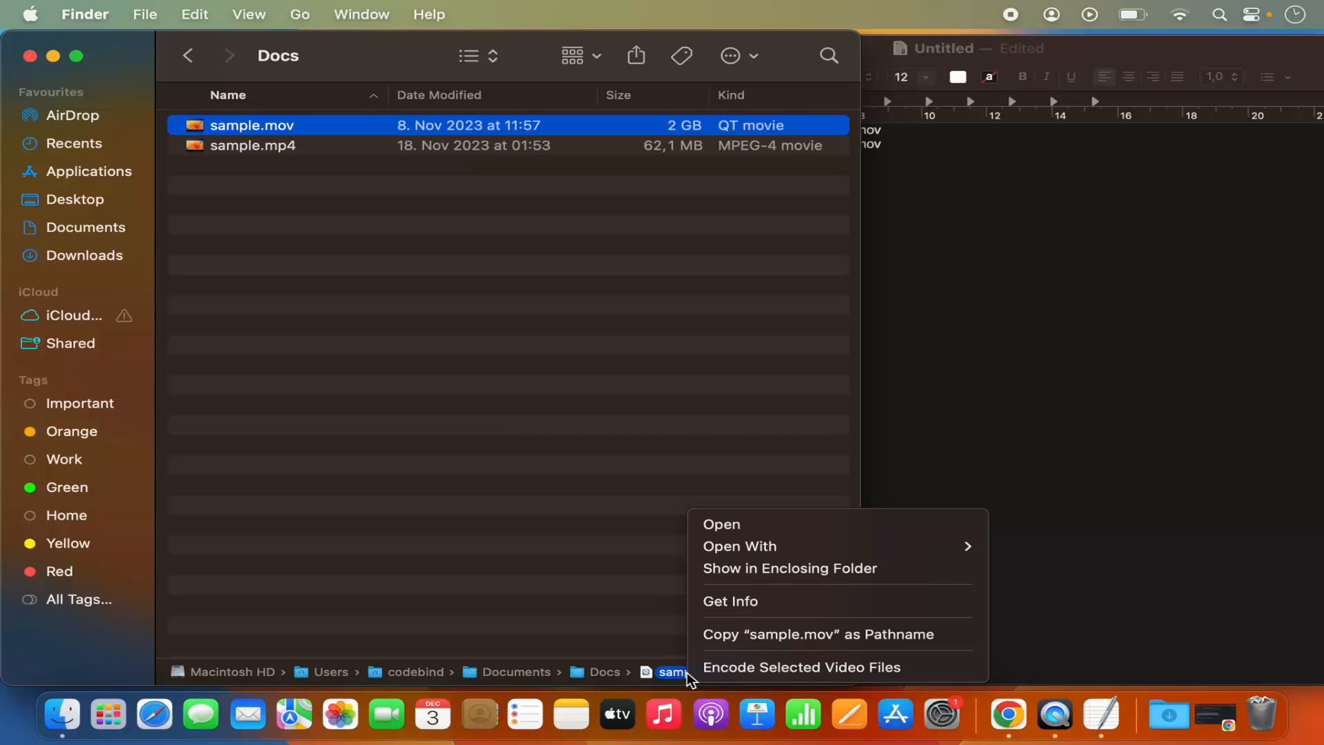
mouse_move(739, 649)
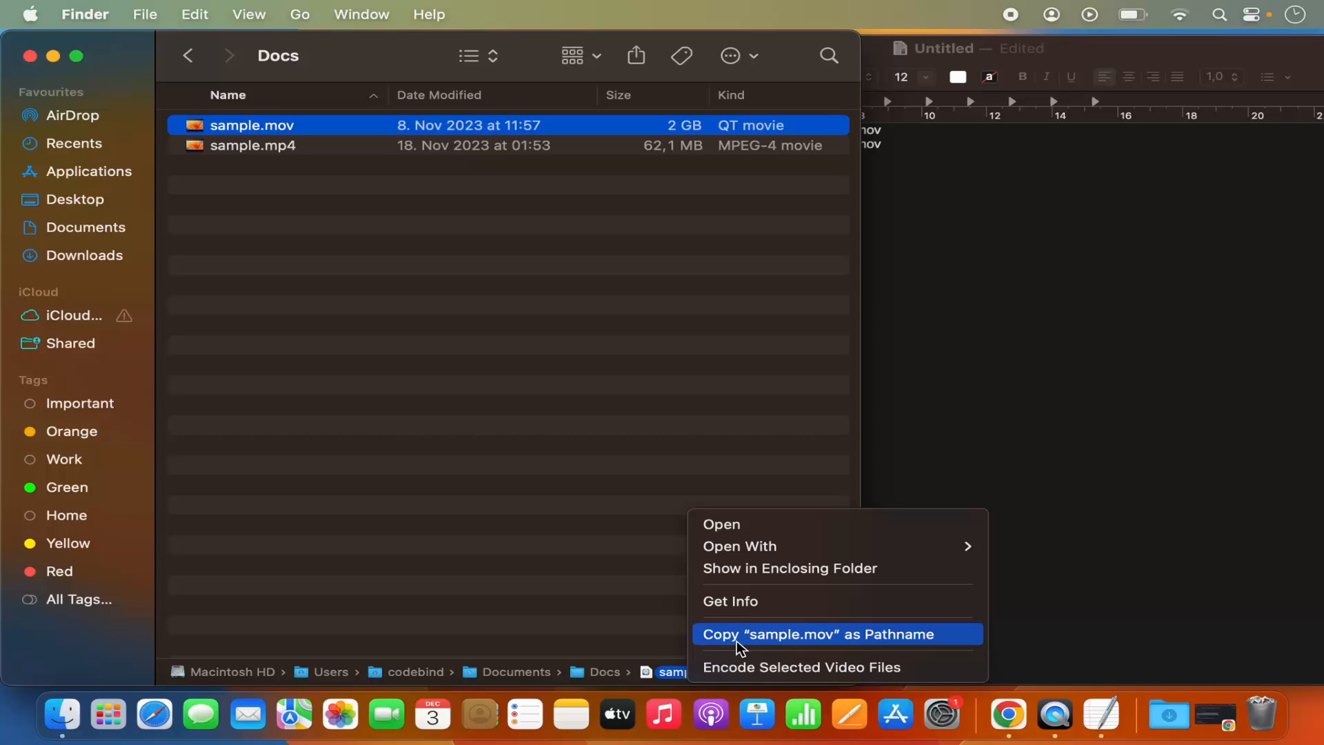
mouse_move(853, 646)
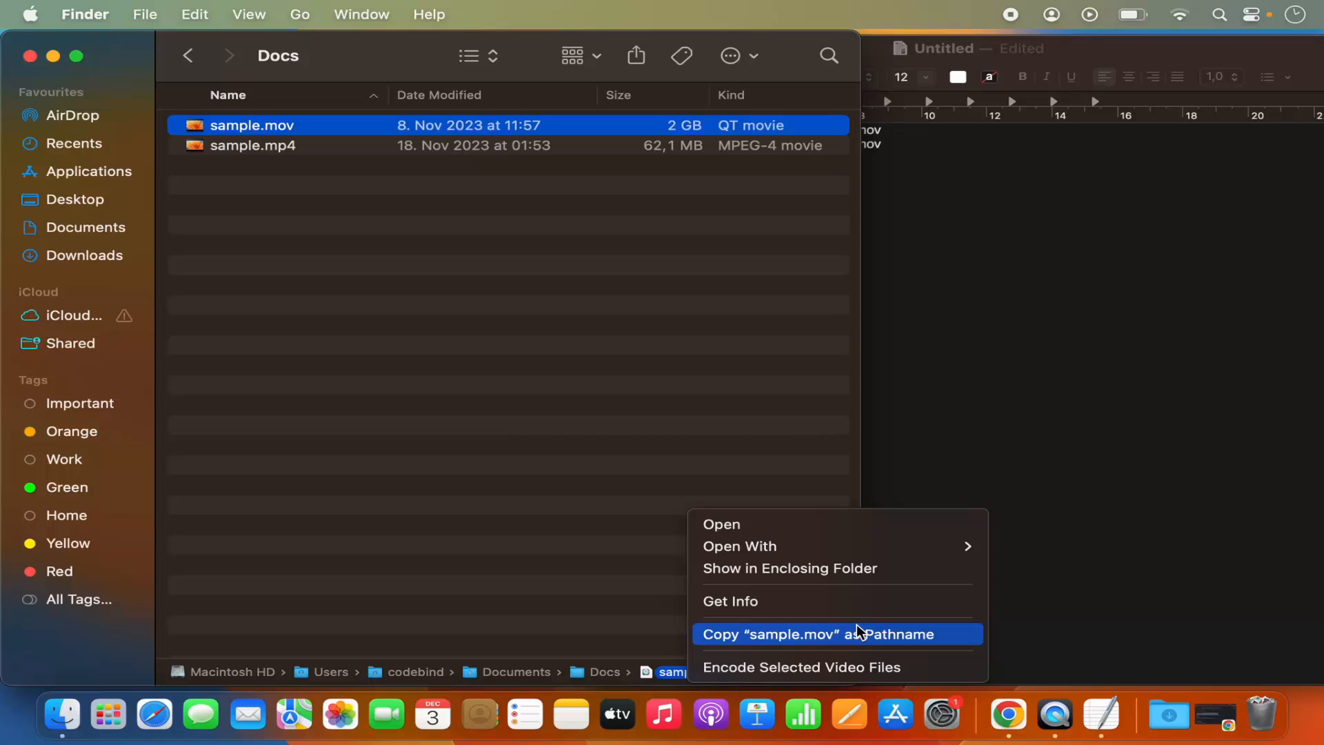
mouse_move(872, 652)
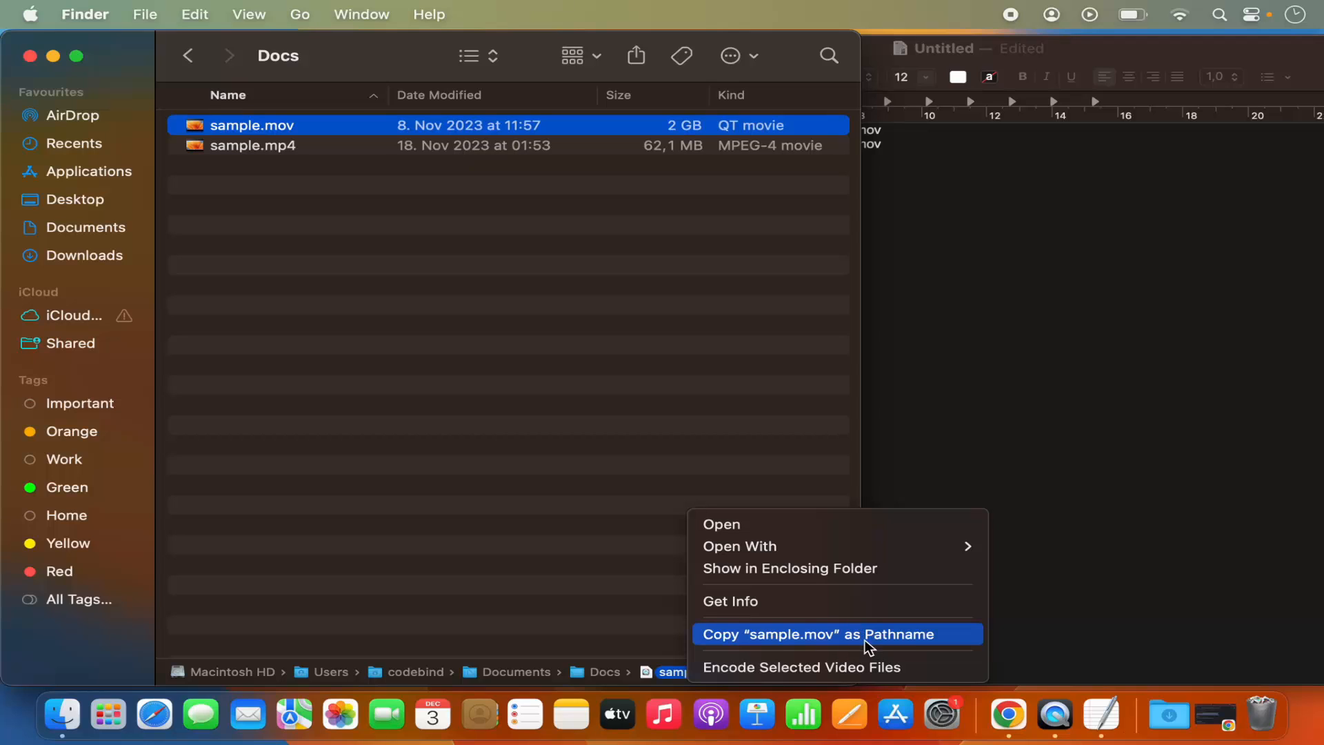
left_click(838, 633)
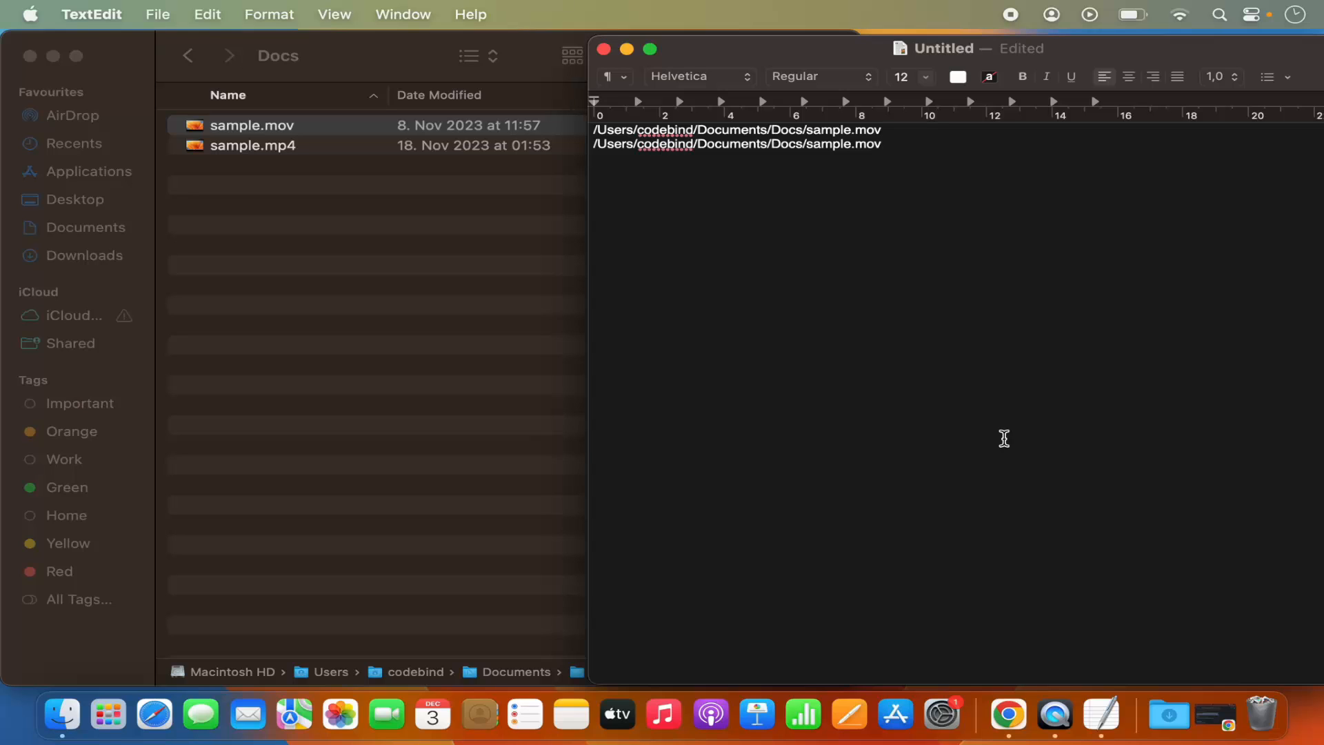
mouse_move(1024, 77)
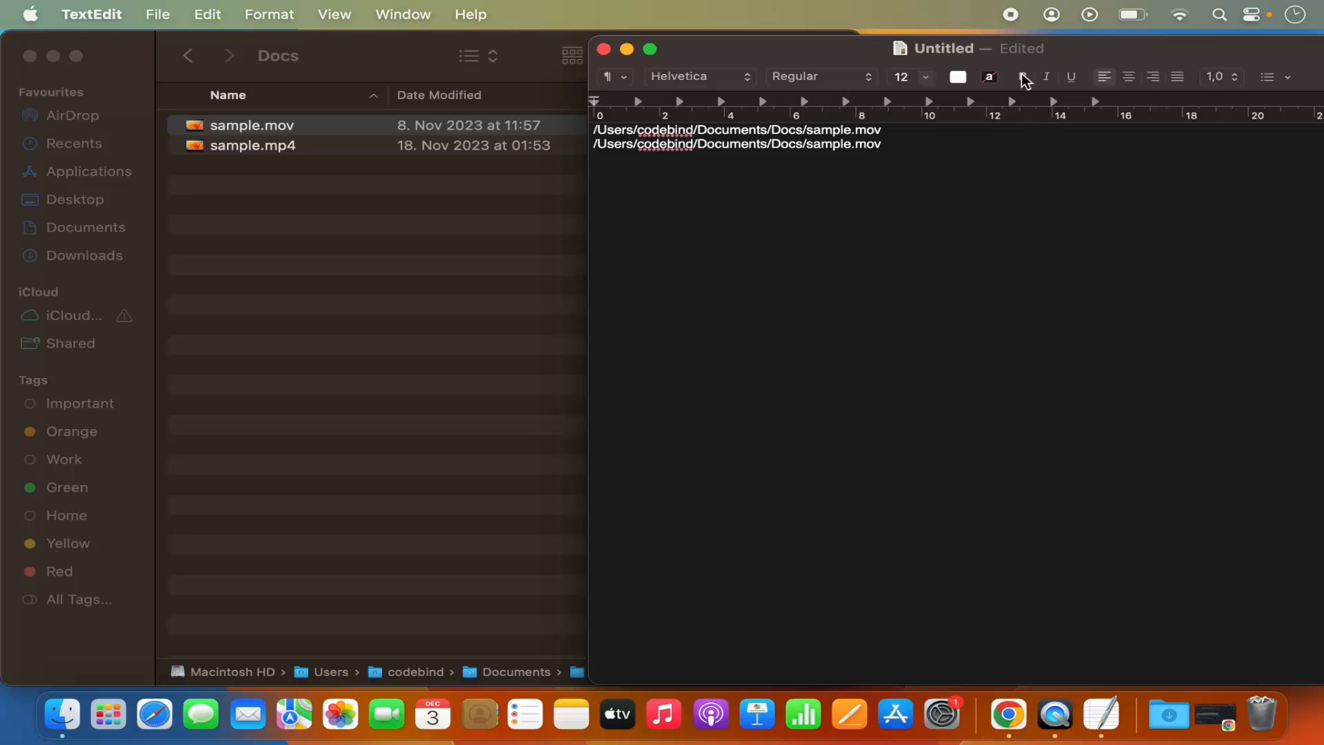